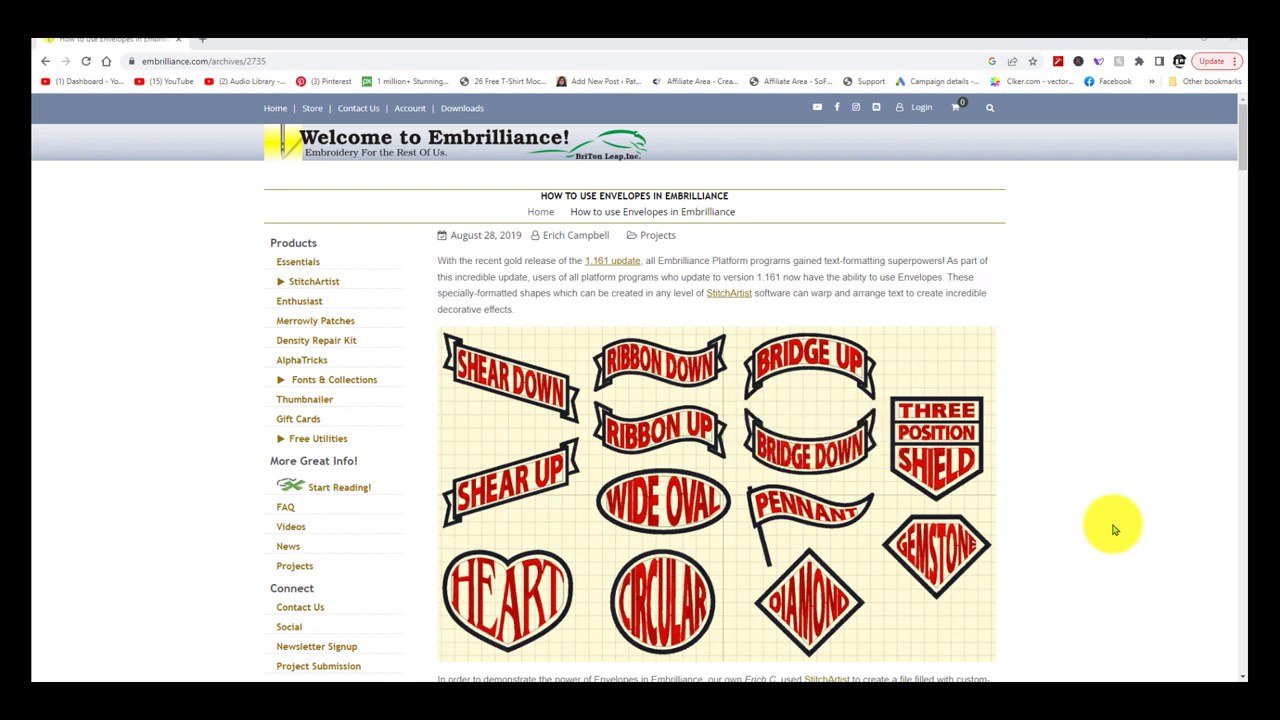
mouse_move(1088, 508)
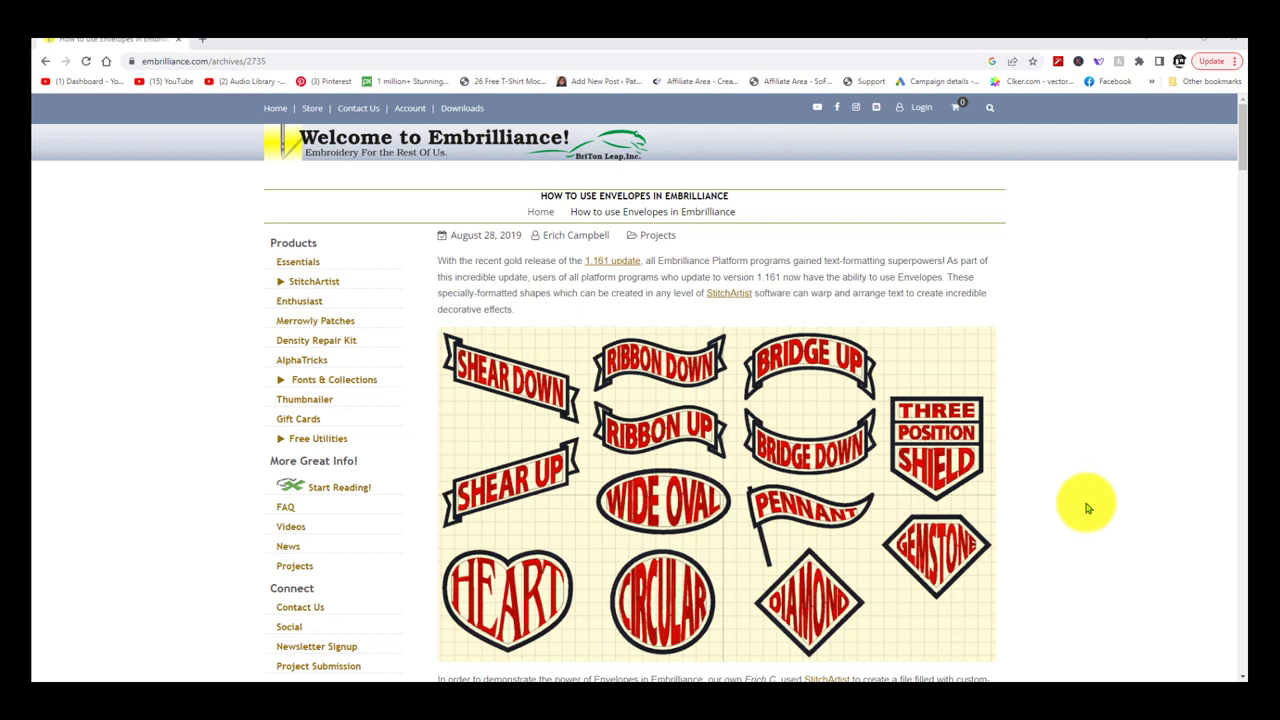
Download the Embrilliance envelopes library file from the tutorial's Download Library File link.
scroll(down, 3)
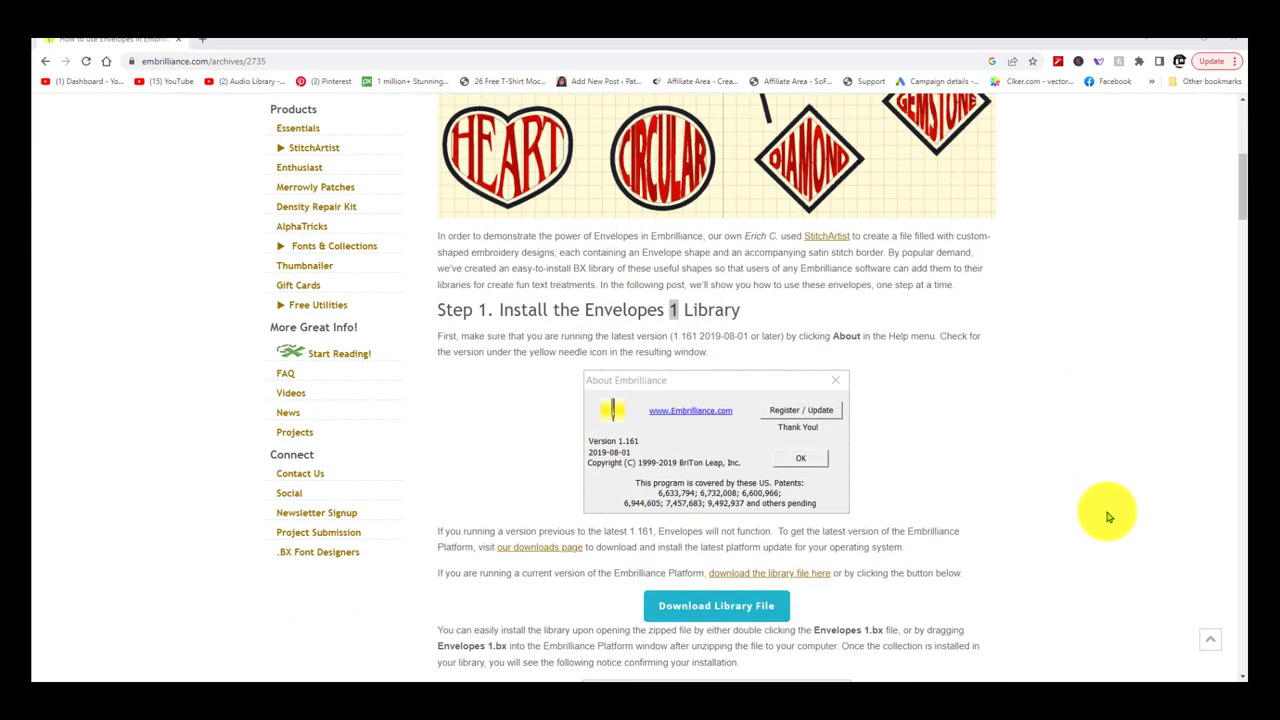
scroll(down, 3)
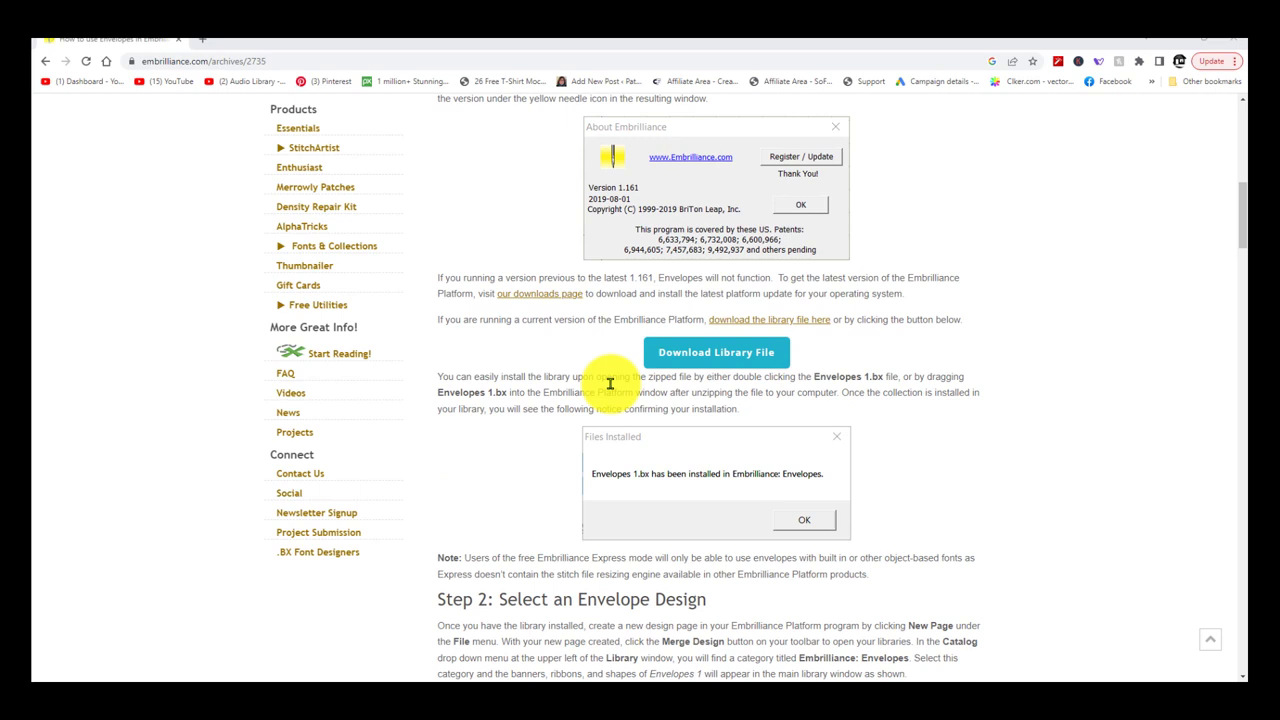
mouse_move(1116, 300)
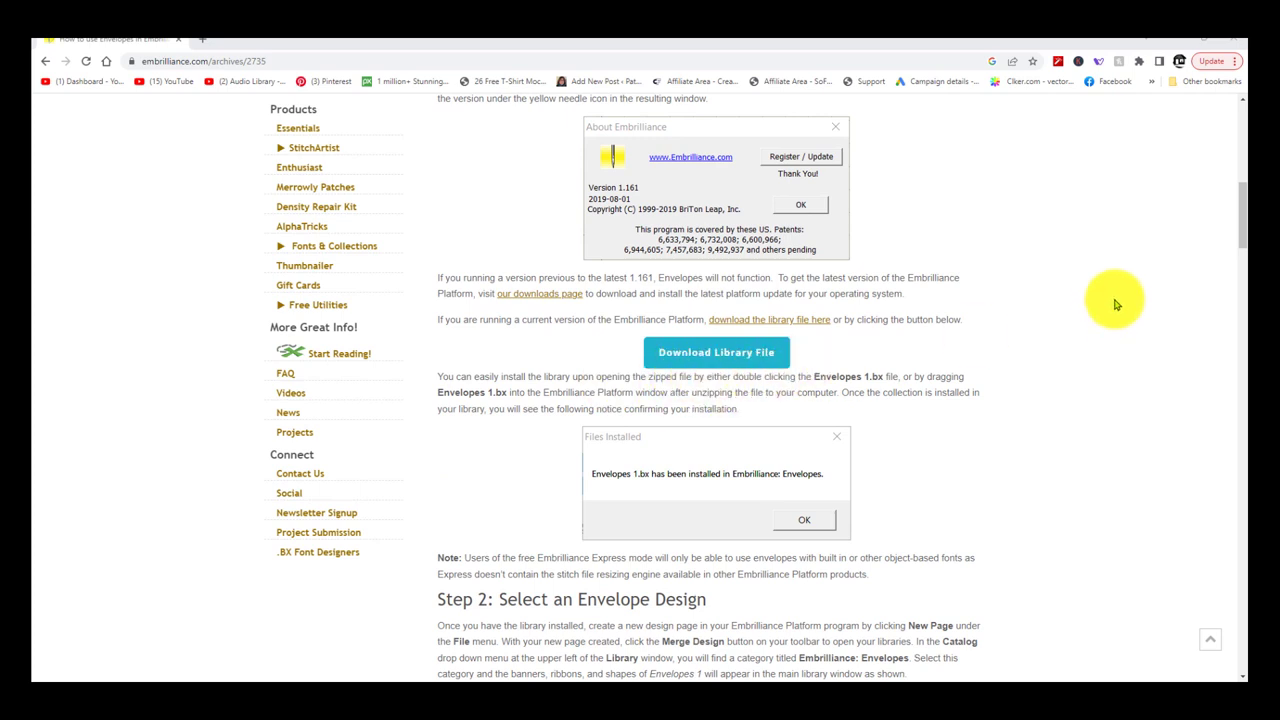
click(716, 352)
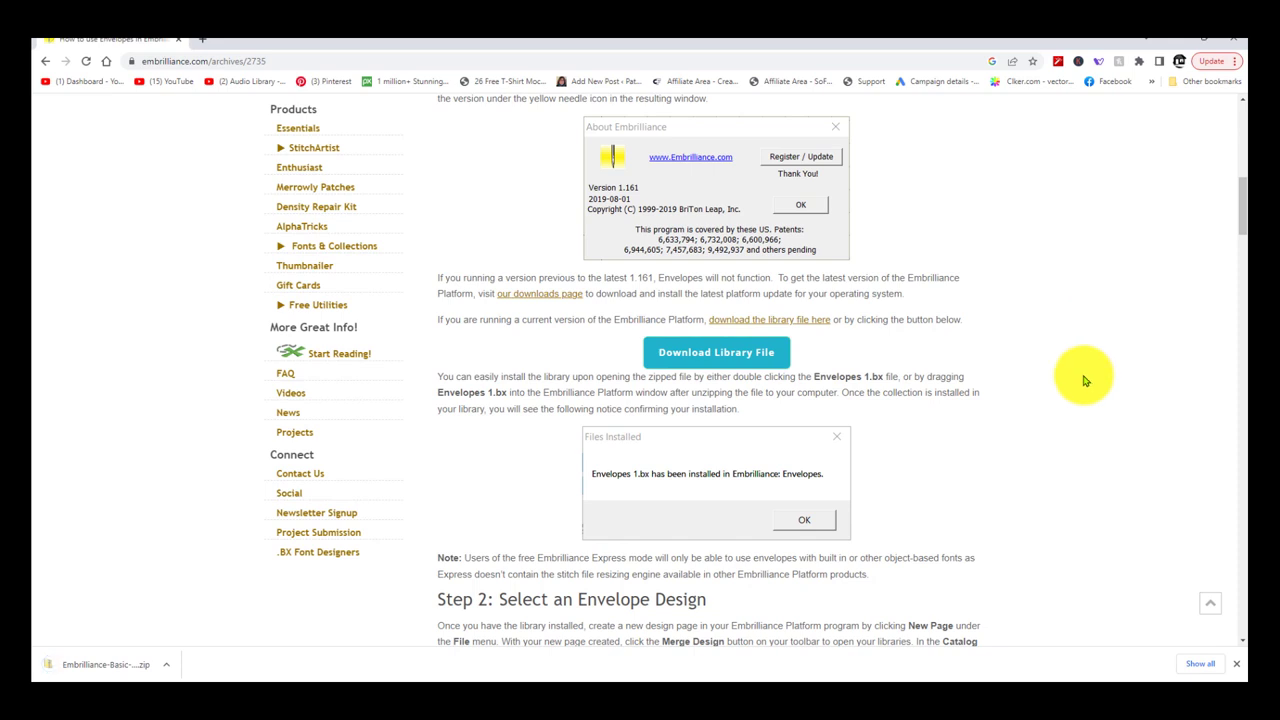
mouse_move(118, 620)
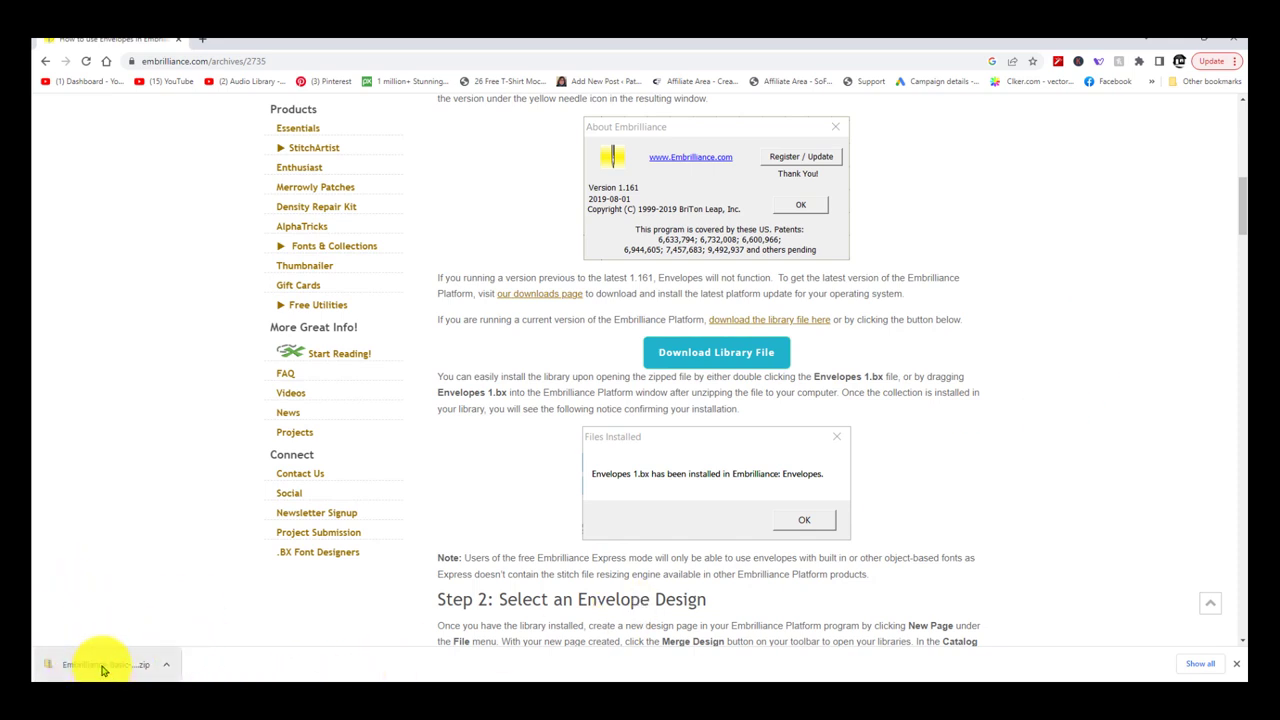
Extract the downloaded Basic Banners and Envelopes zip into Downloads, showing the extracted files.
click(100, 664)
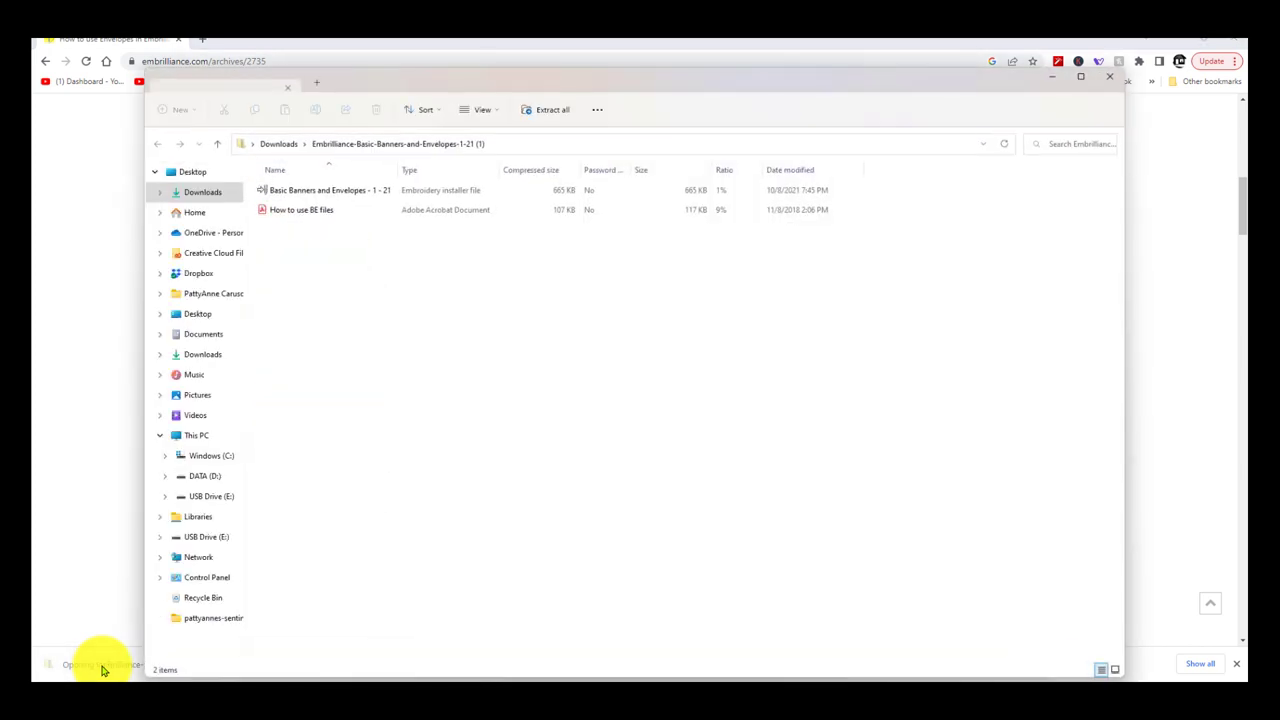
mouse_move(976, 456)
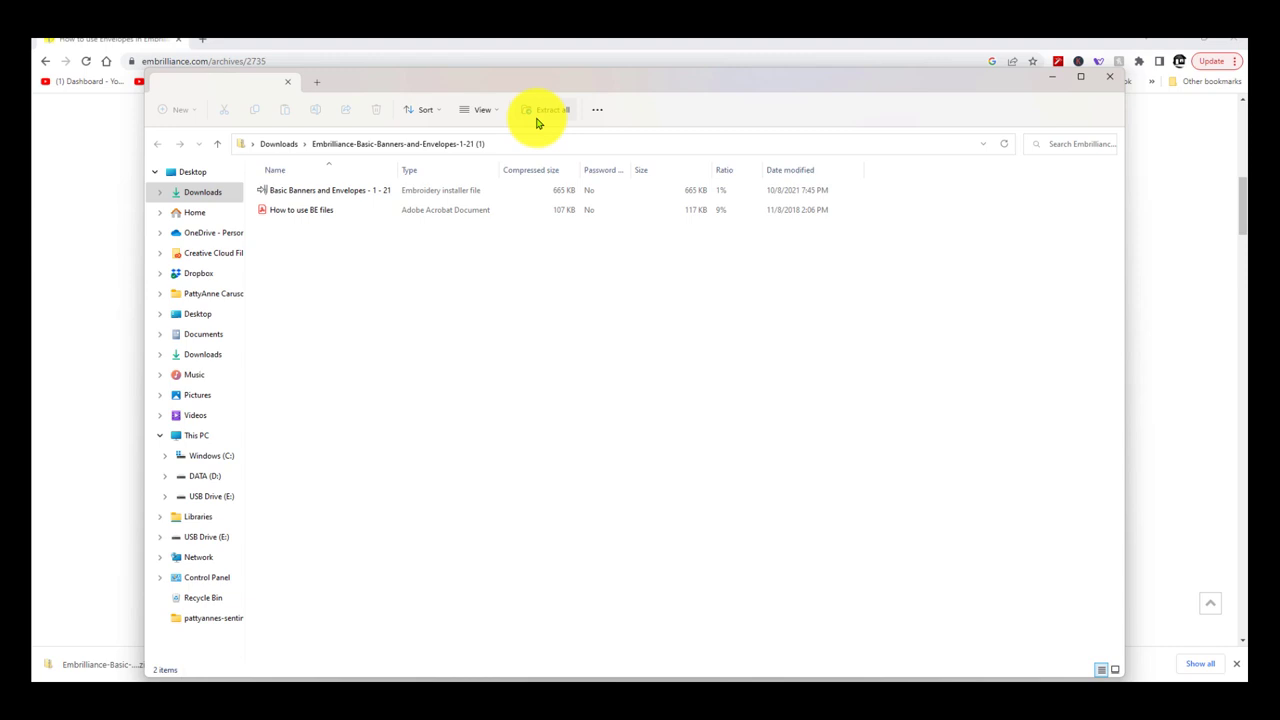
mouse_move(552, 110)
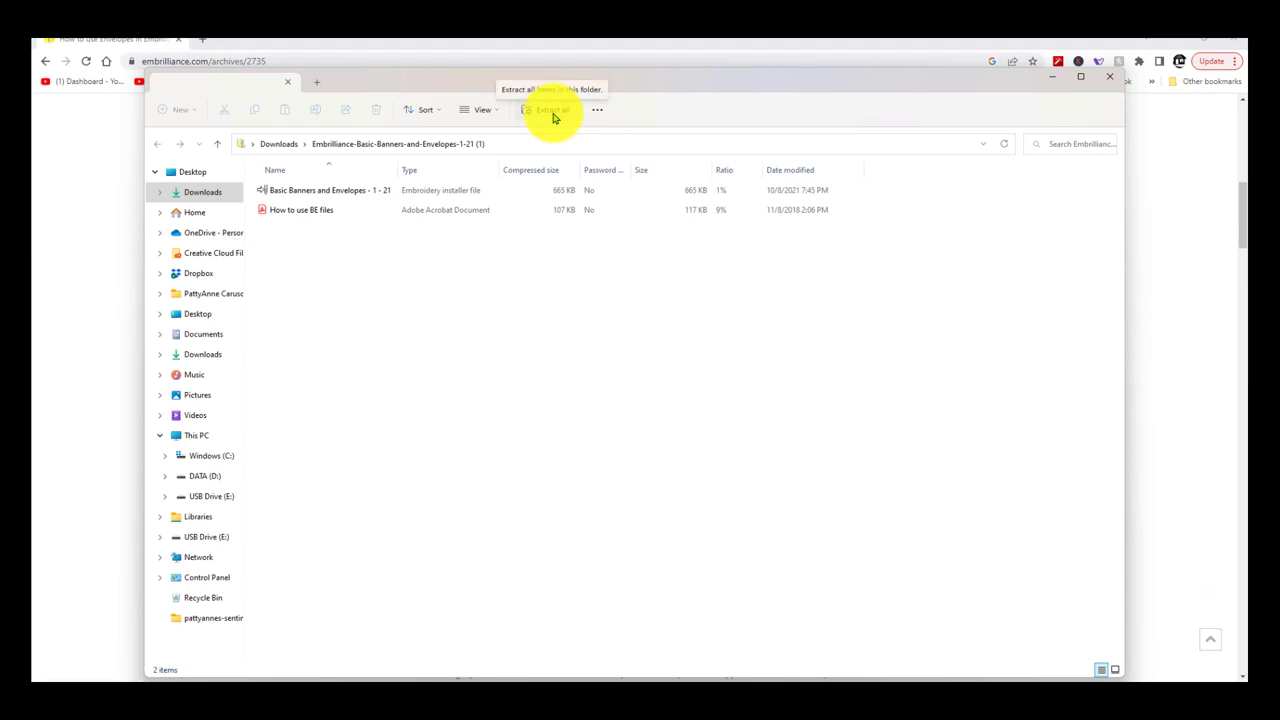
click(548, 110)
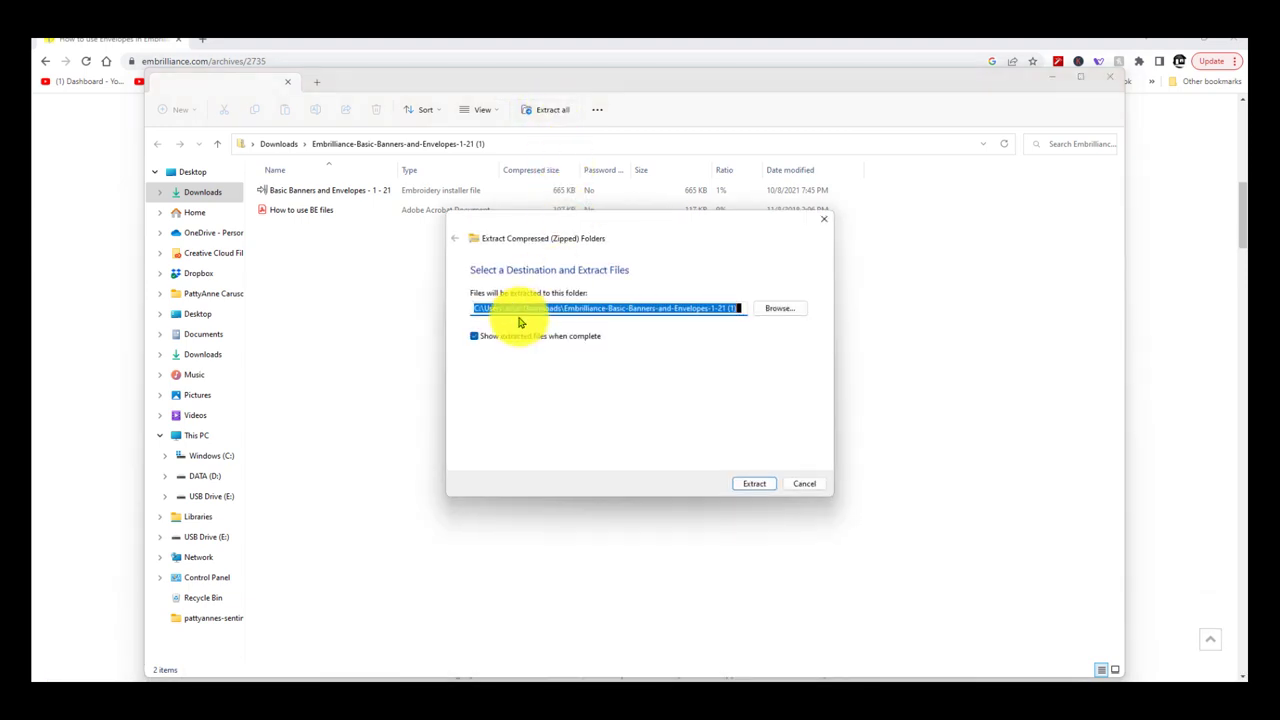
mouse_move(790, 328)
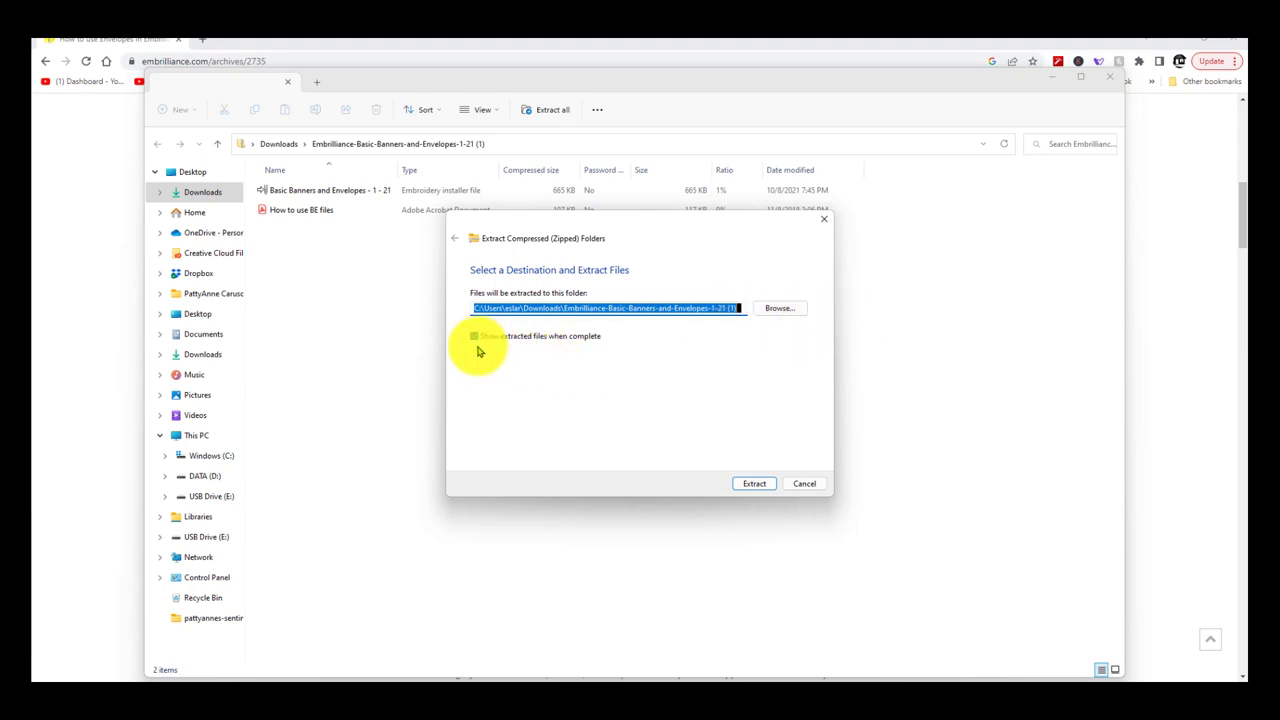
click(474, 336)
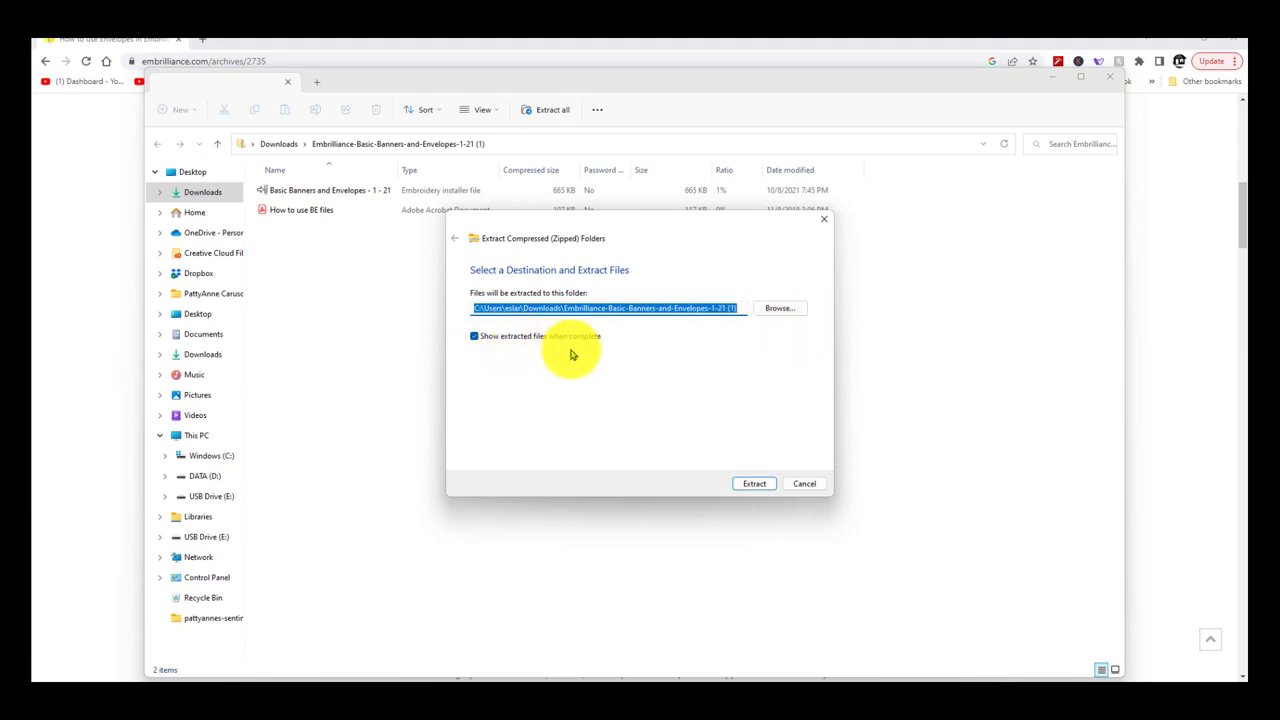
mouse_move(592, 352)
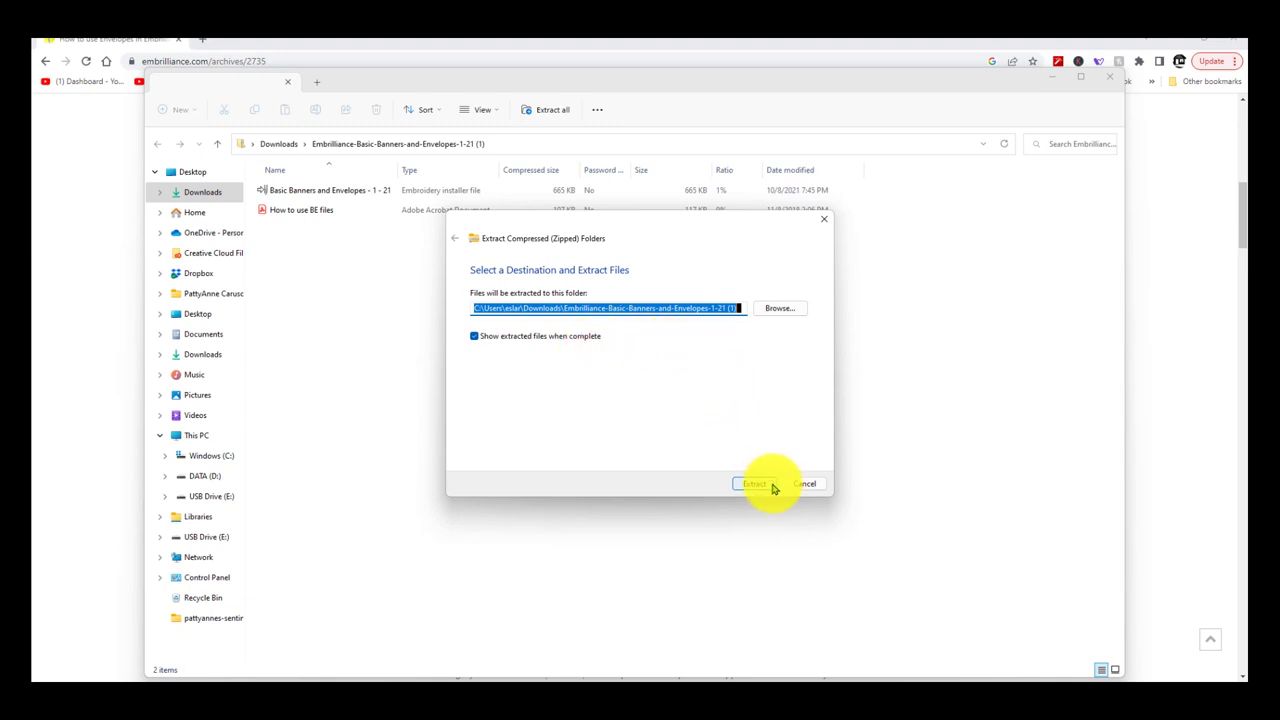
click(752, 482)
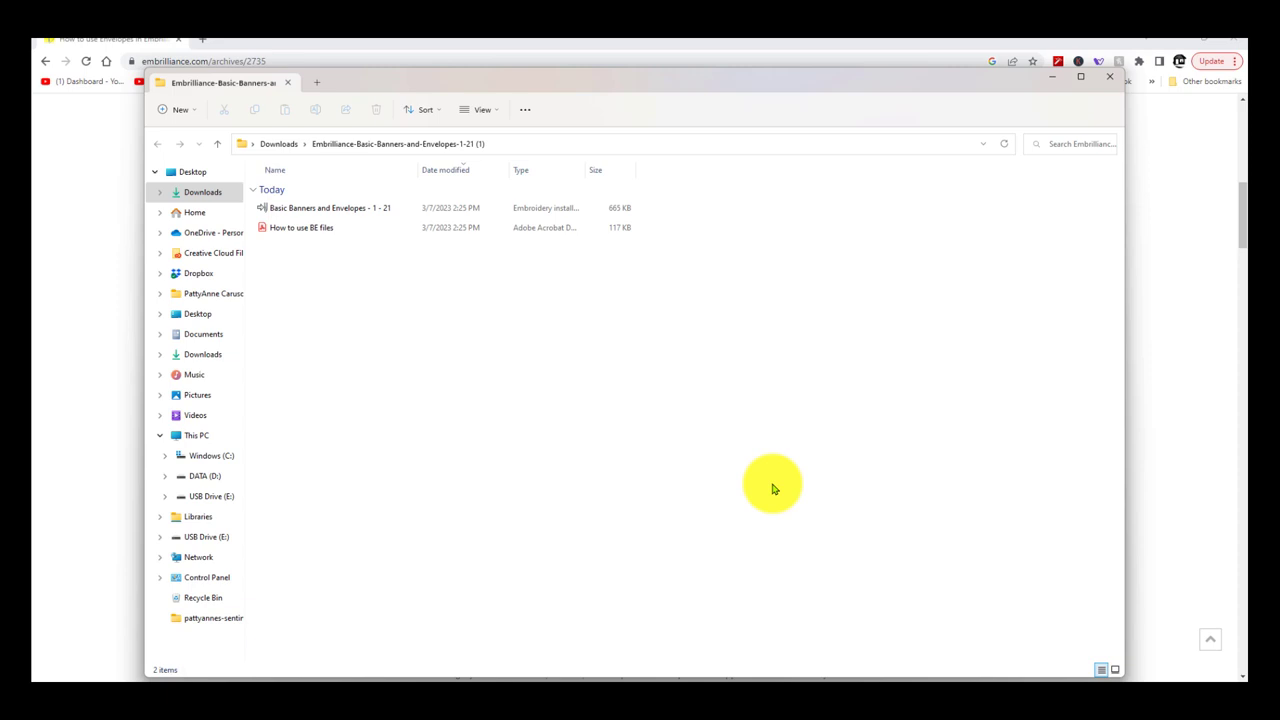
mouse_move(736, 84)
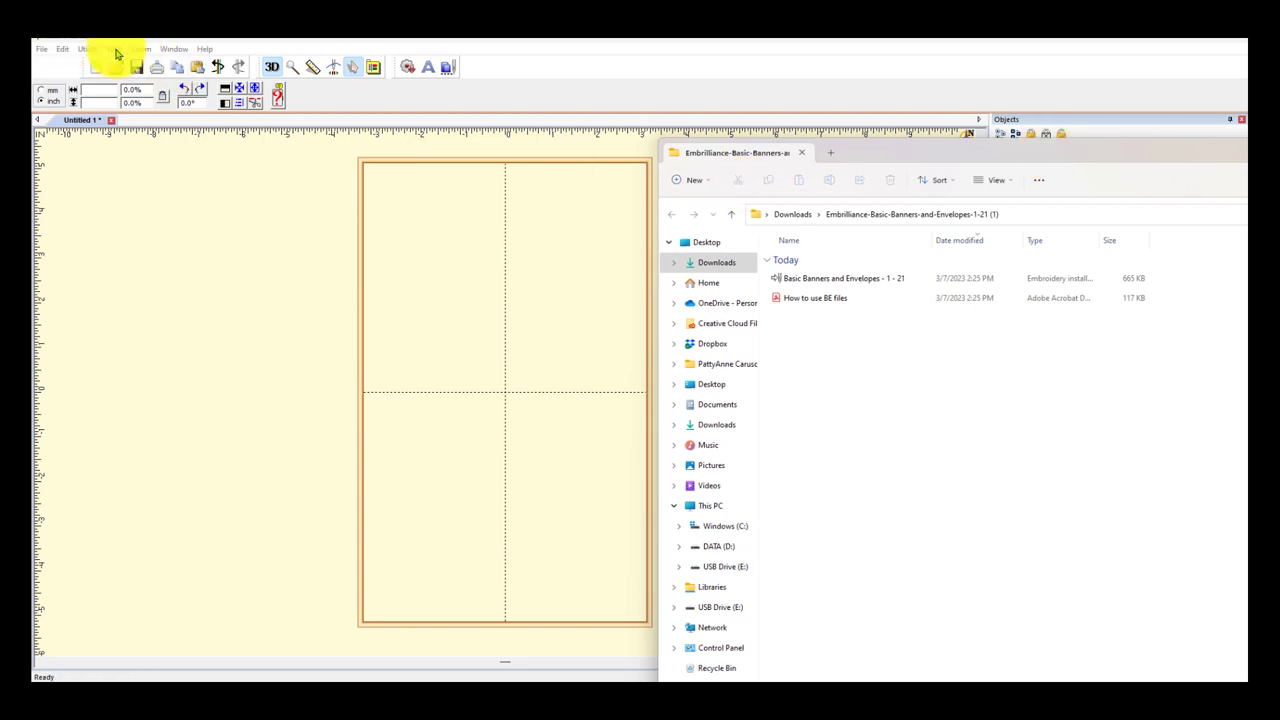
mouse_move(472, 158)
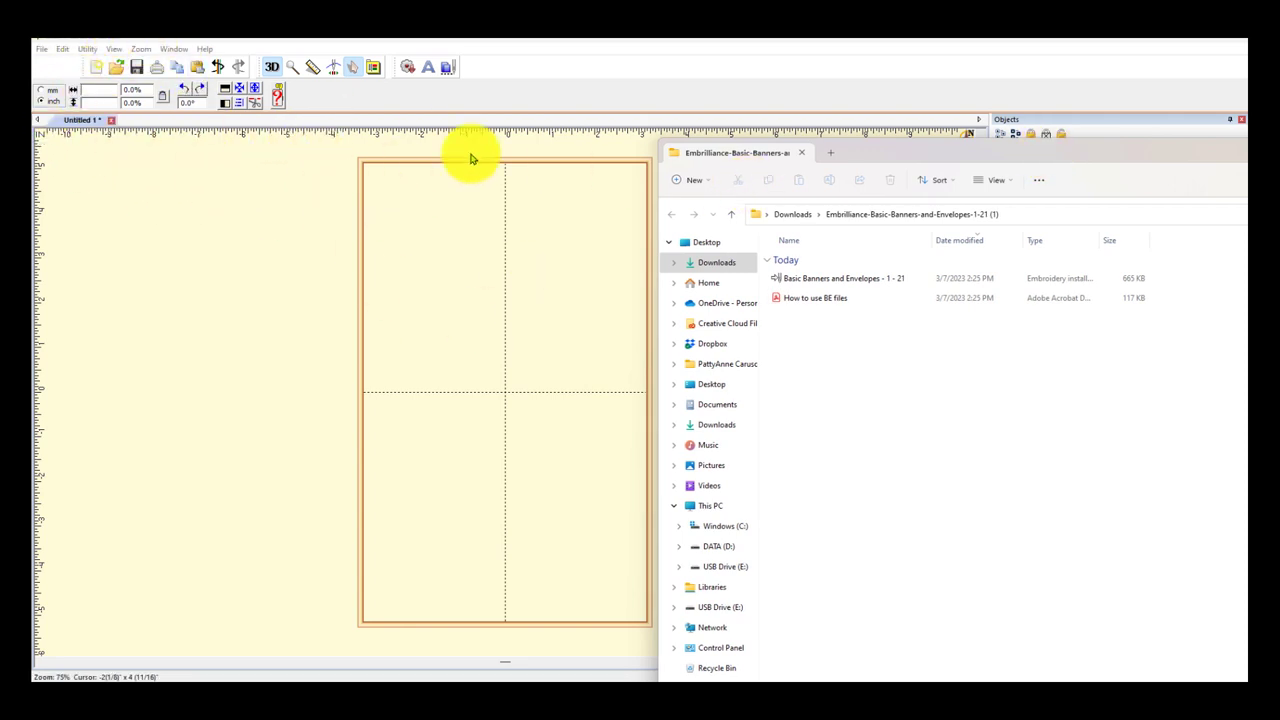
mouse_move(884, 162)
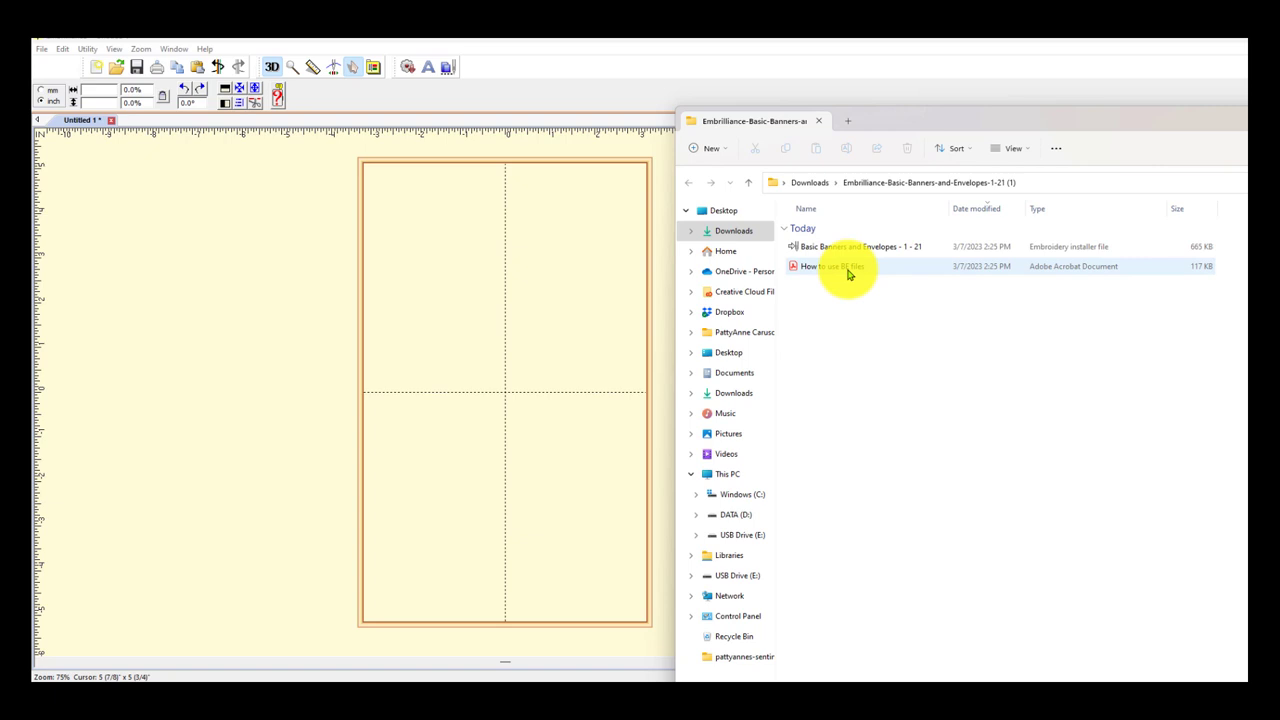
mouse_move(884, 272)
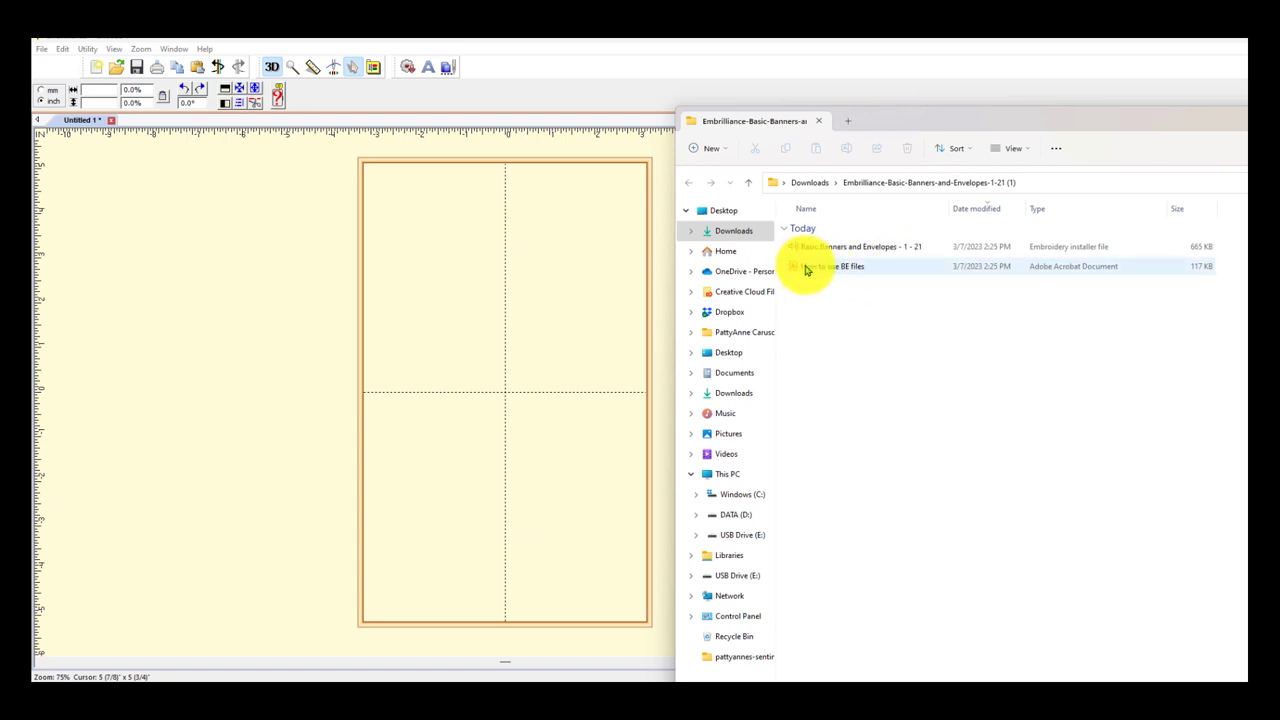
mouse_move(872, 268)
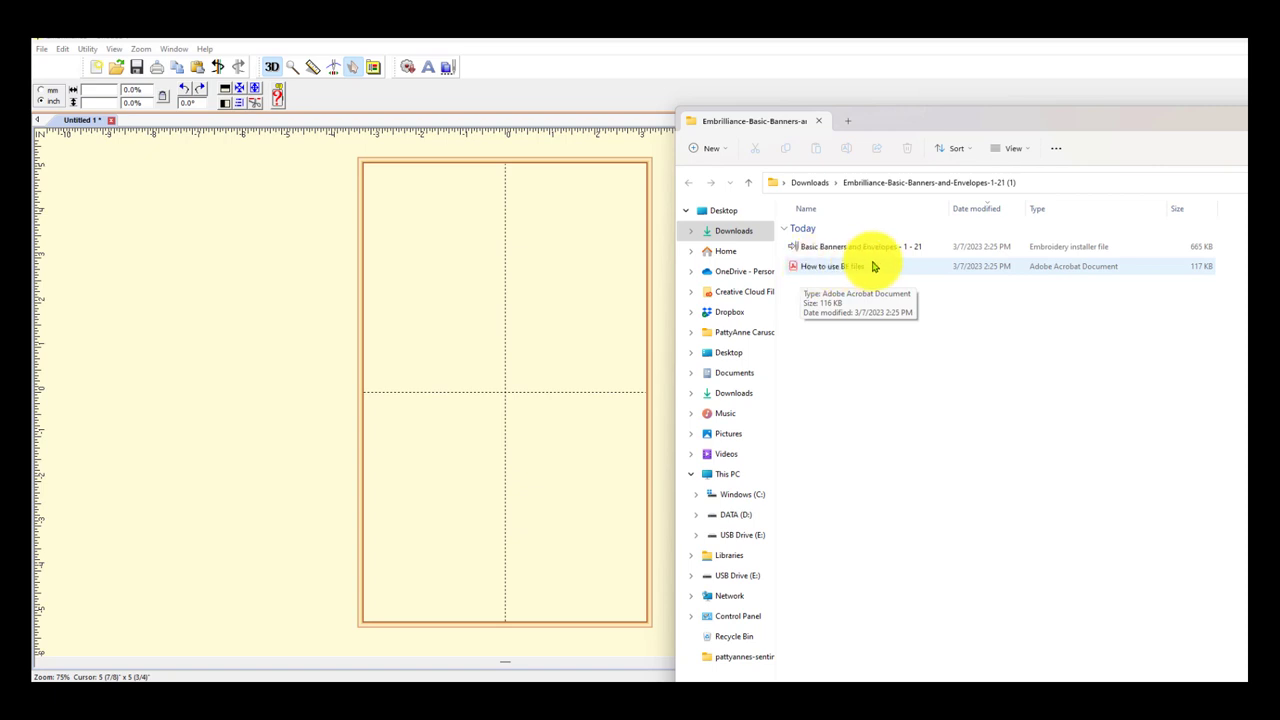
mouse_move(1072, 252)
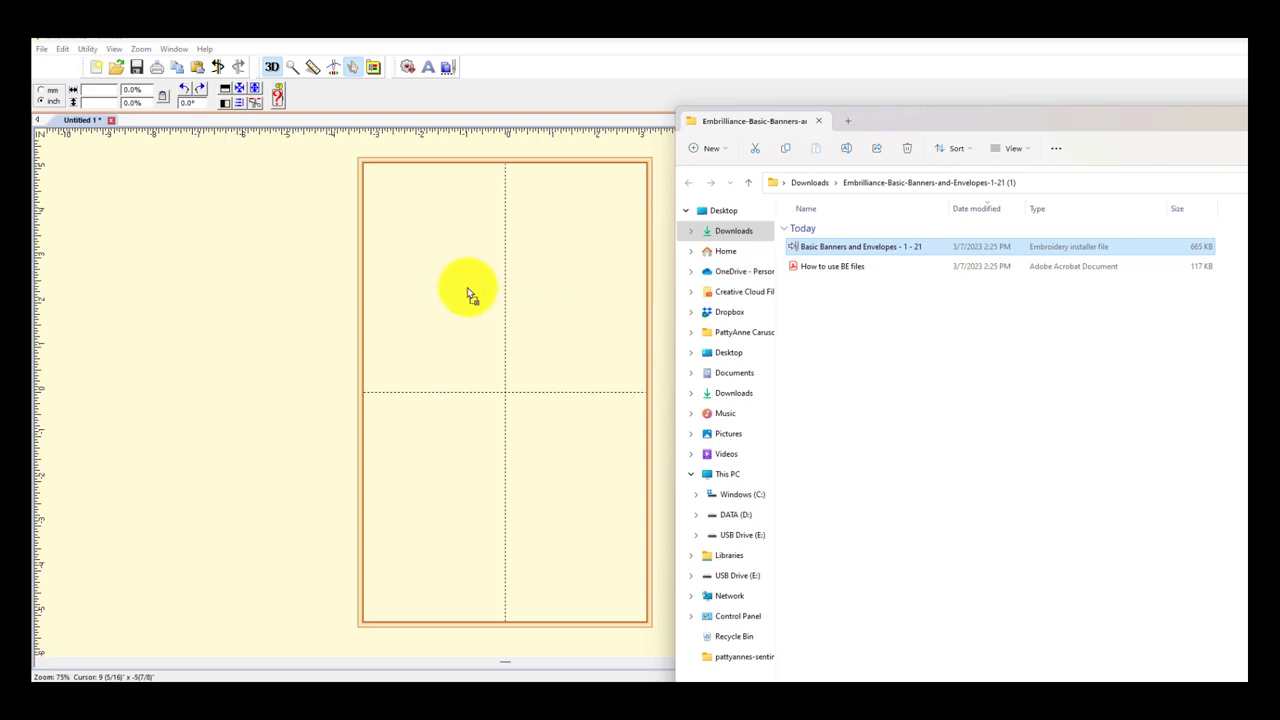
mouse_move(458, 278)
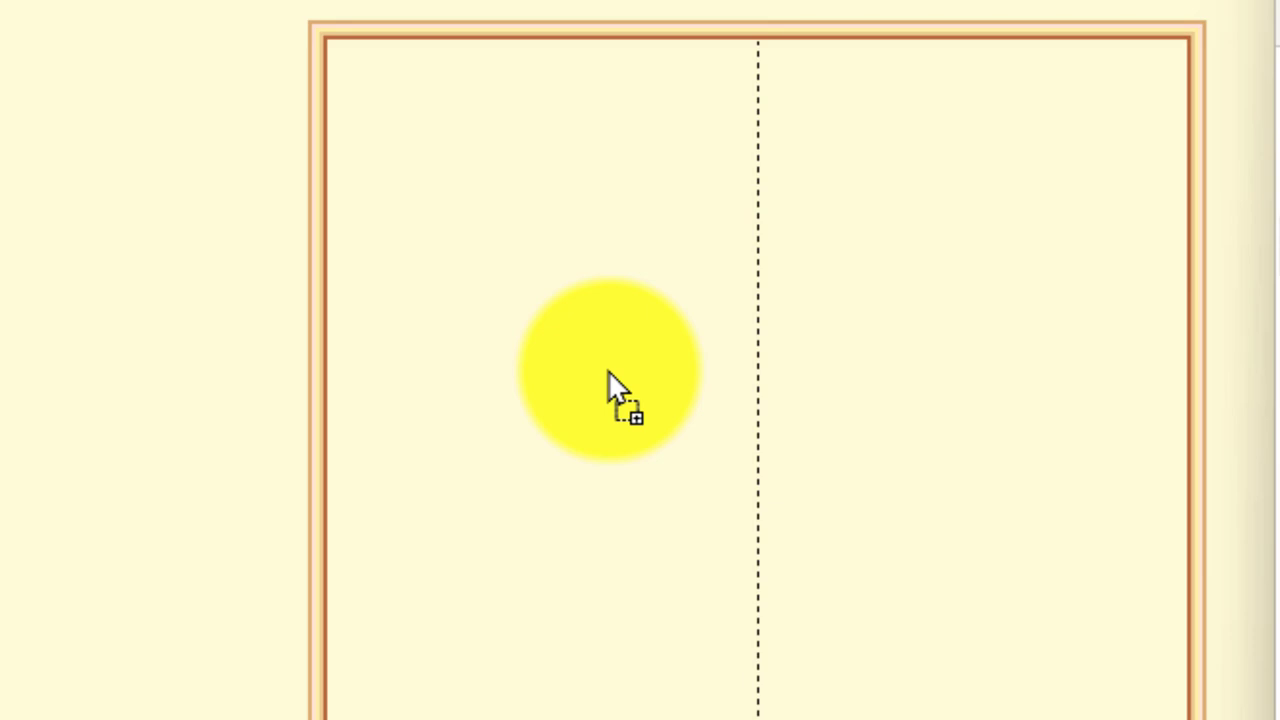
Run the envelopes library installer from the extracted folder and acknowledge the Files Installed notice.
click(610, 370)
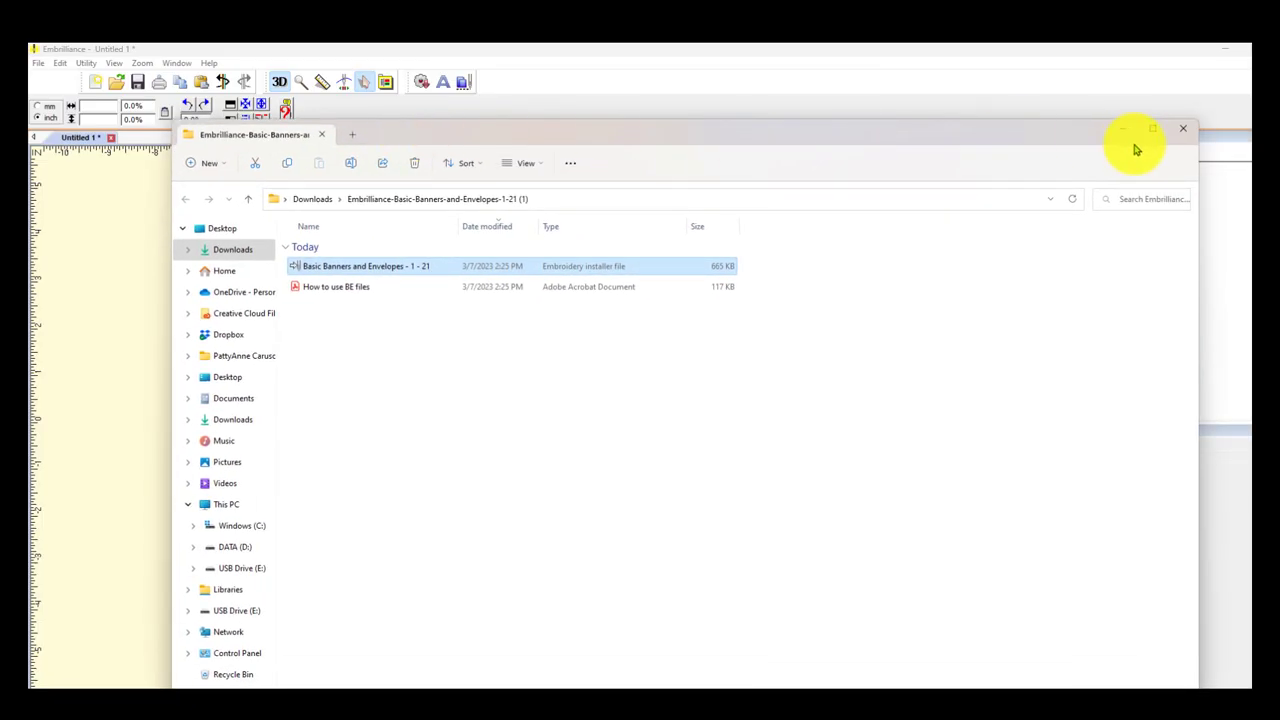
double_click(364, 264)
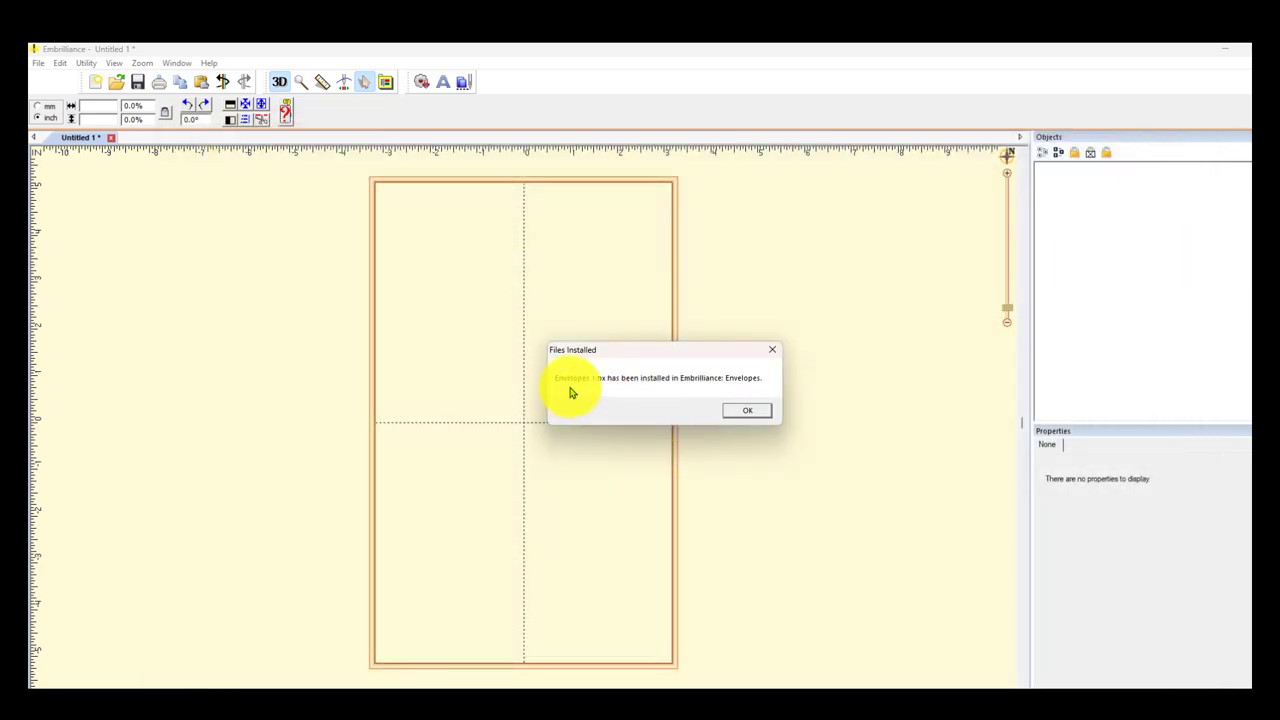
mouse_move(598, 388)
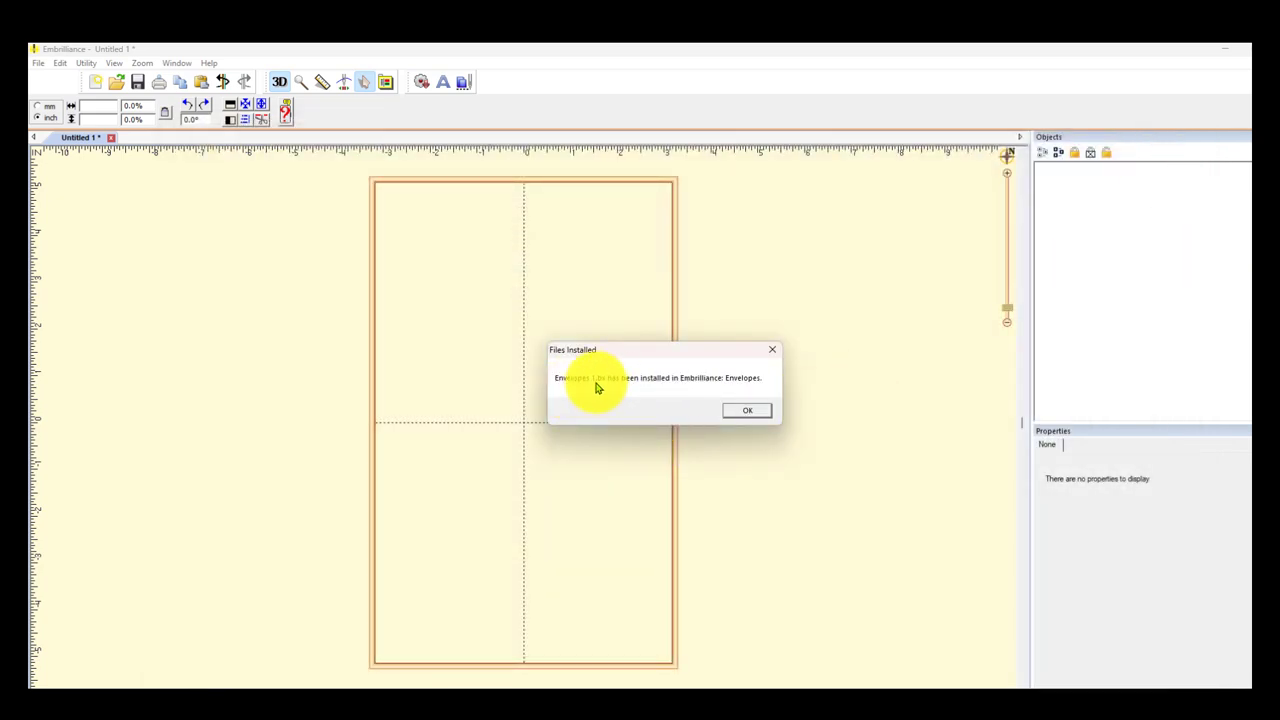
mouse_move(696, 400)
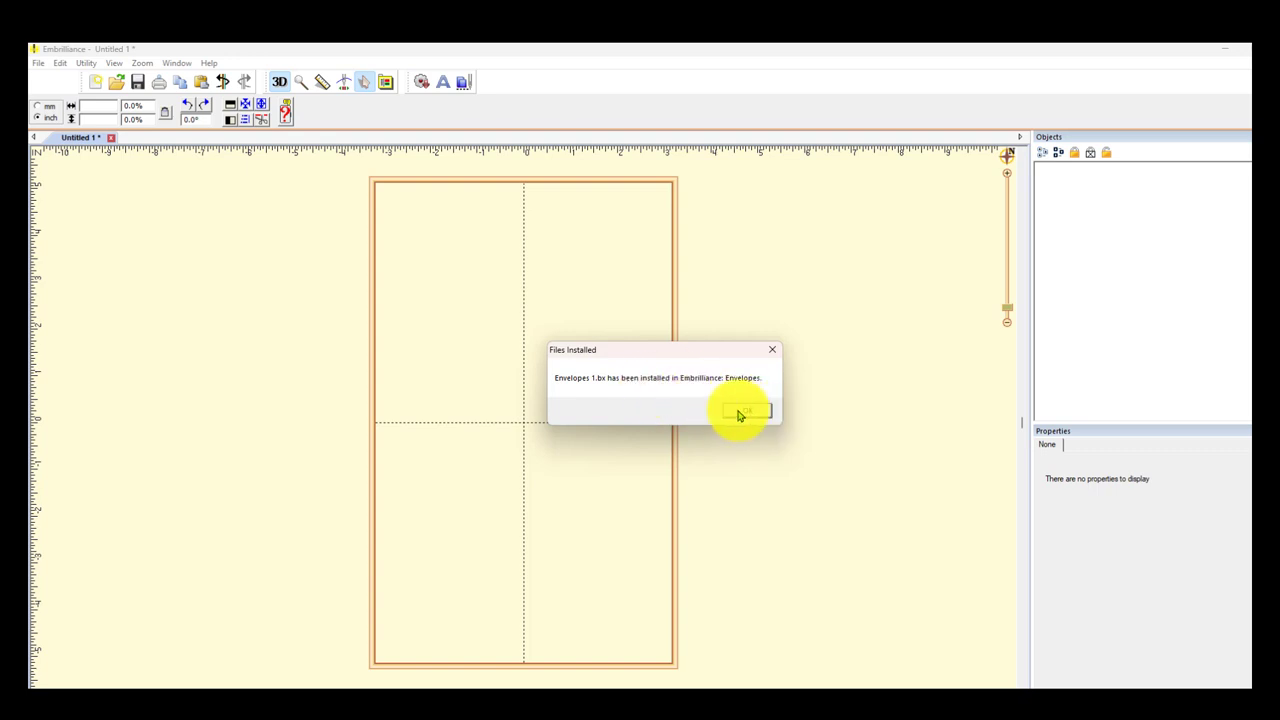
click(744, 412)
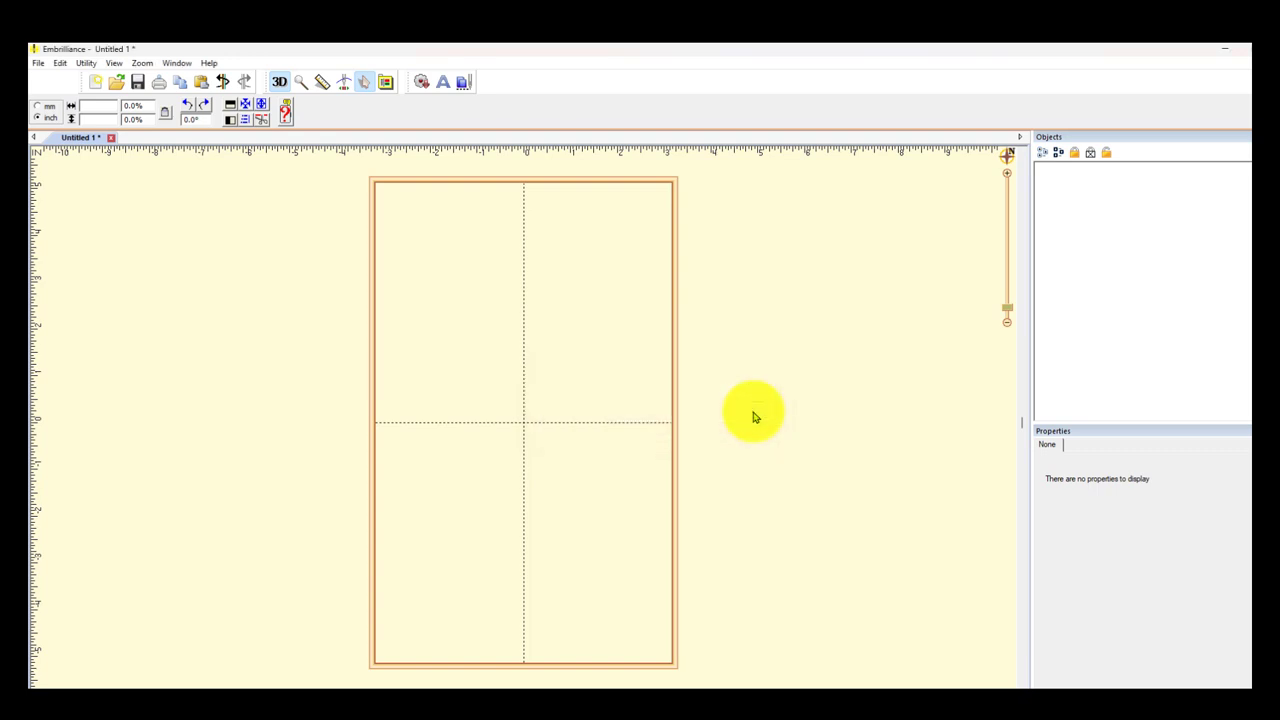
mouse_move(936, 296)
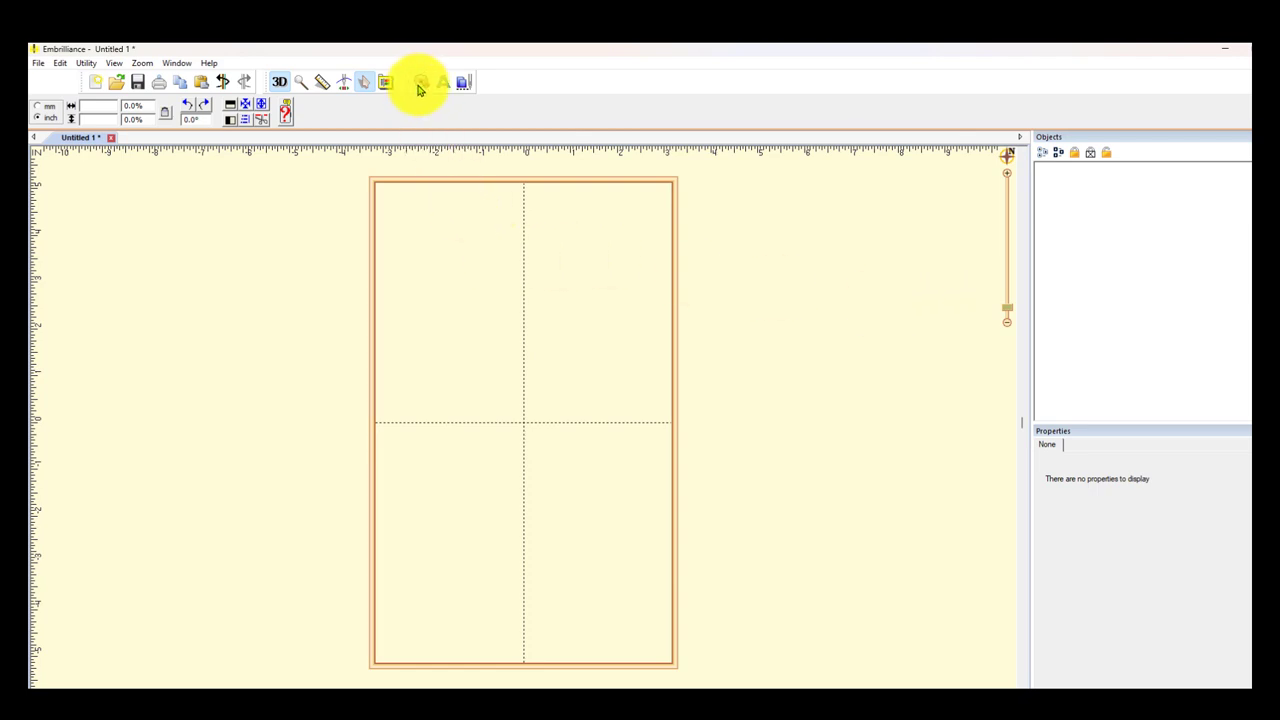
mouse_move(424, 82)
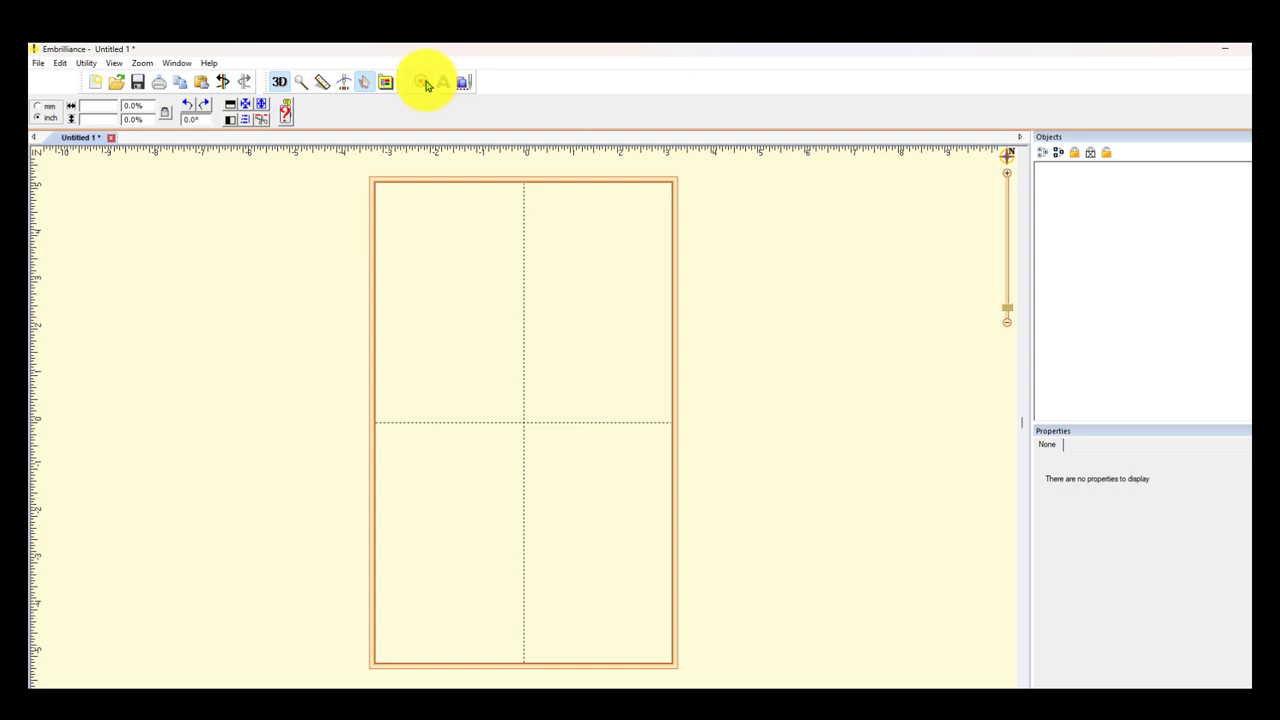
Show the Envelopes library catalog, continuing past the serial number request without a number.
click(428, 82)
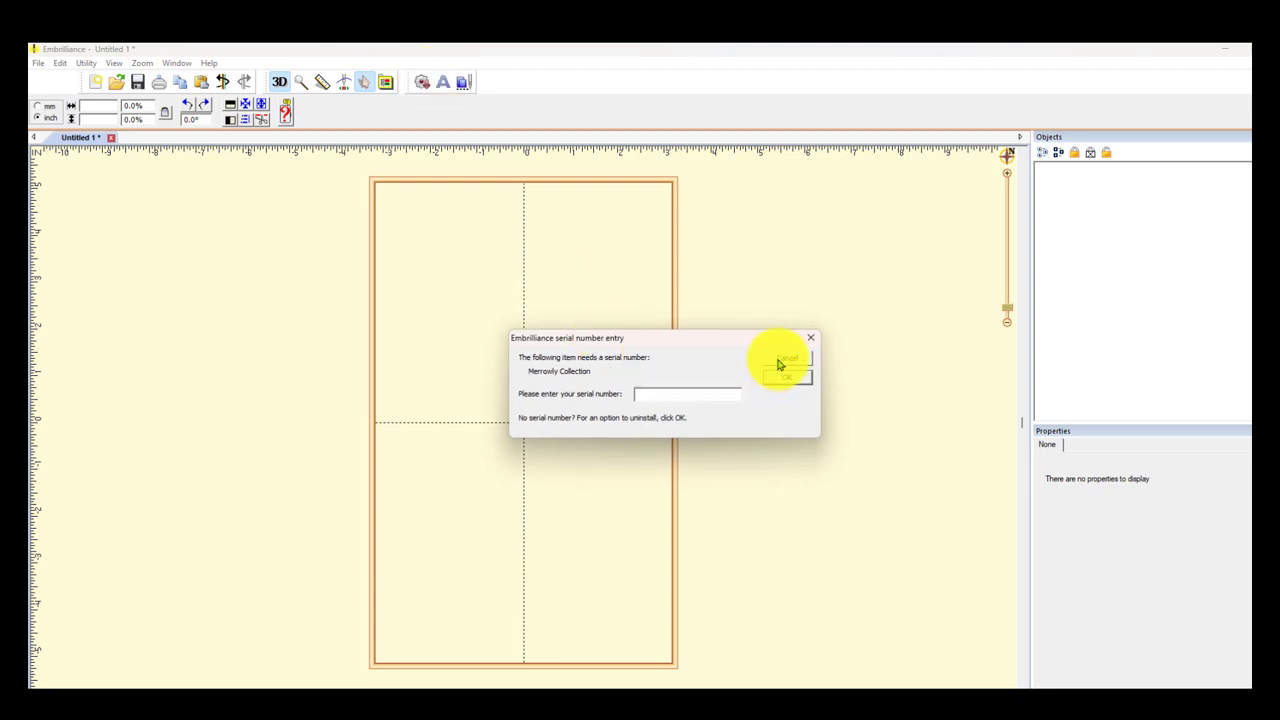
click(788, 360)
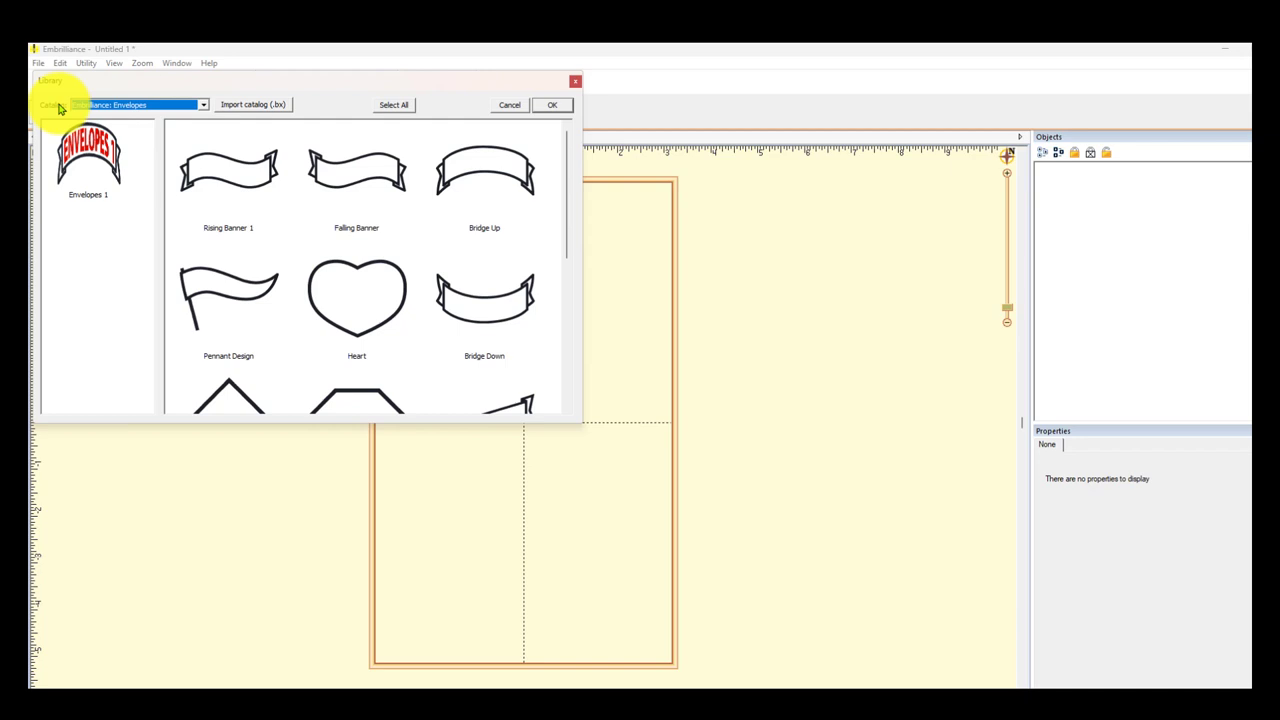
mouse_move(112, 80)
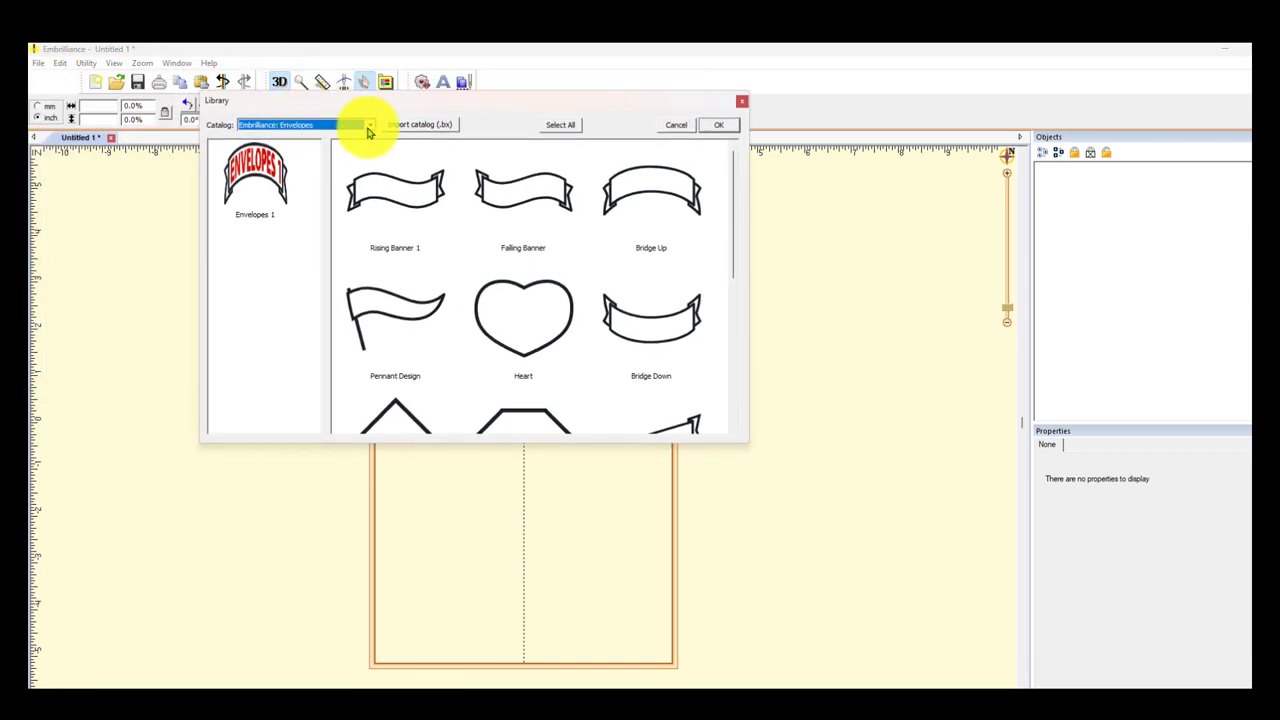
mouse_move(316, 160)
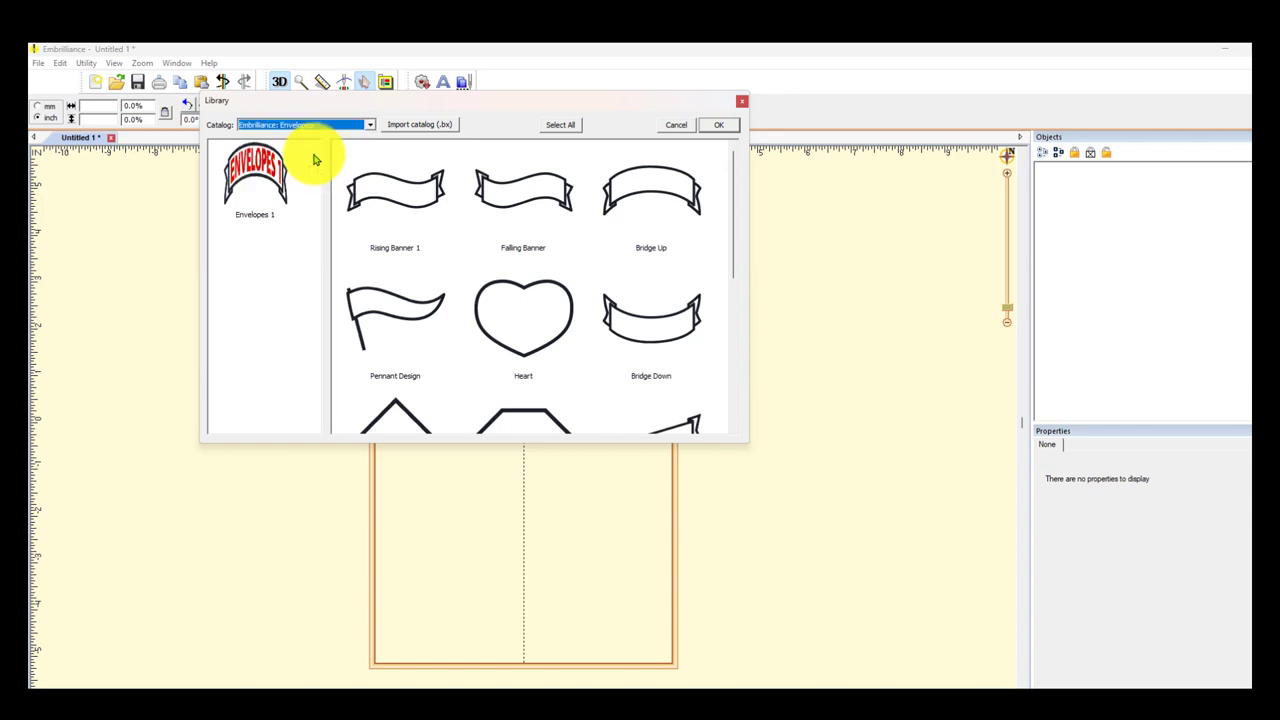
mouse_move(562, 248)
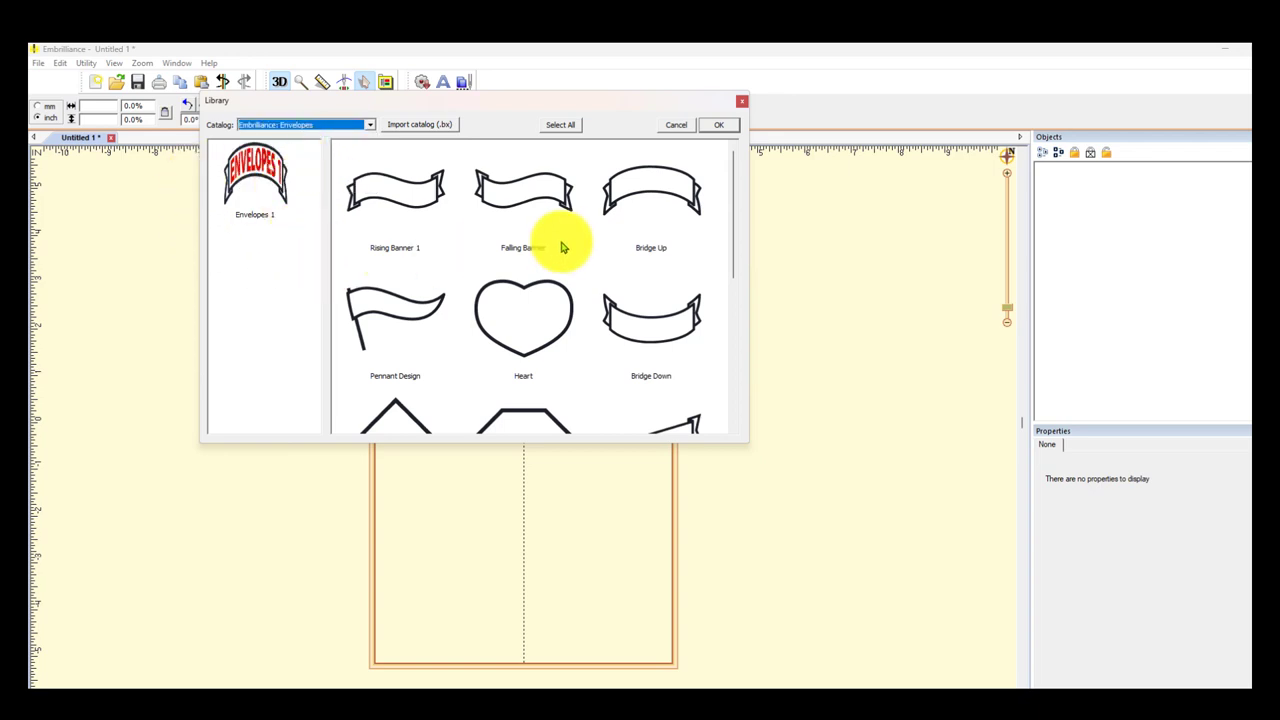
mouse_move(612, 334)
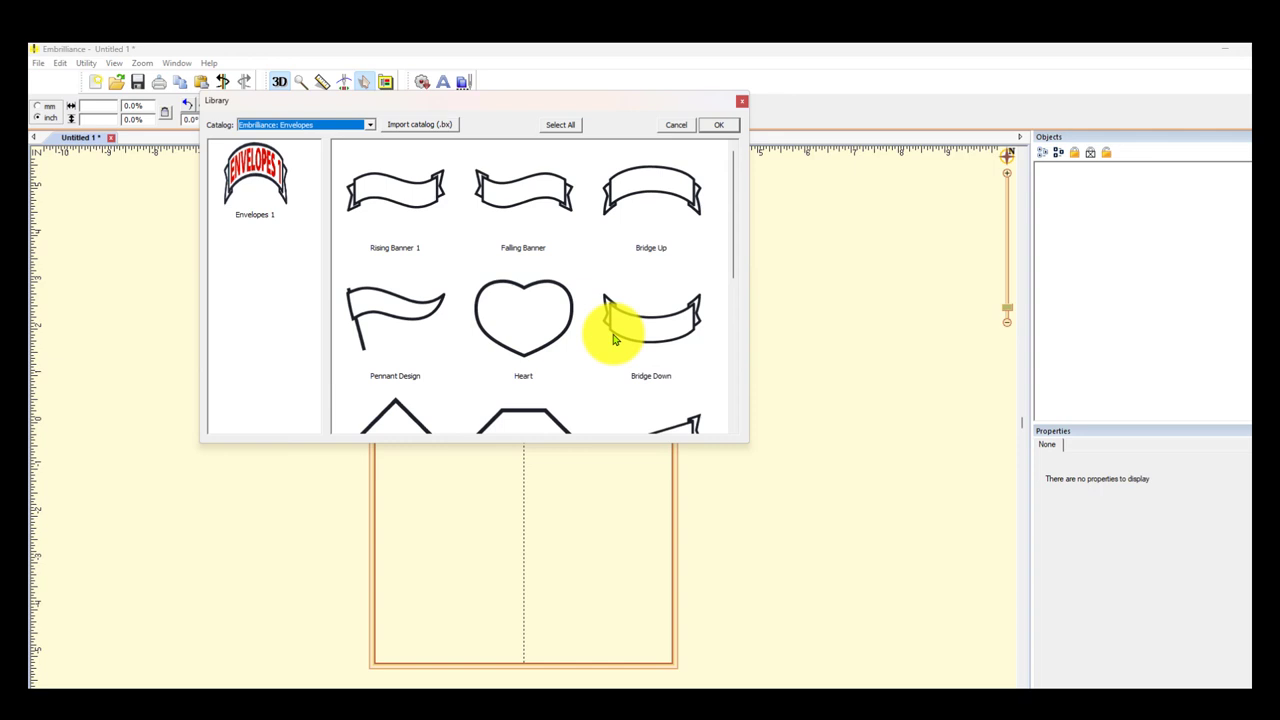
mouse_move(478, 200)
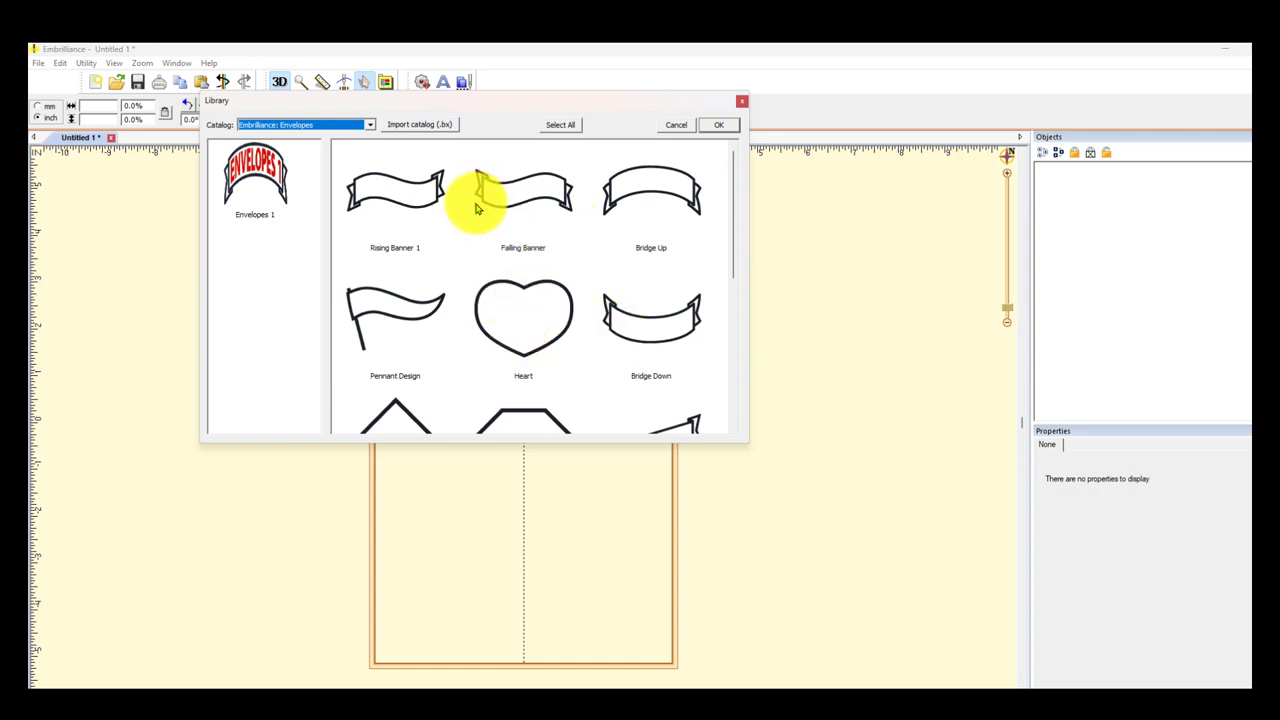
mouse_move(524, 196)
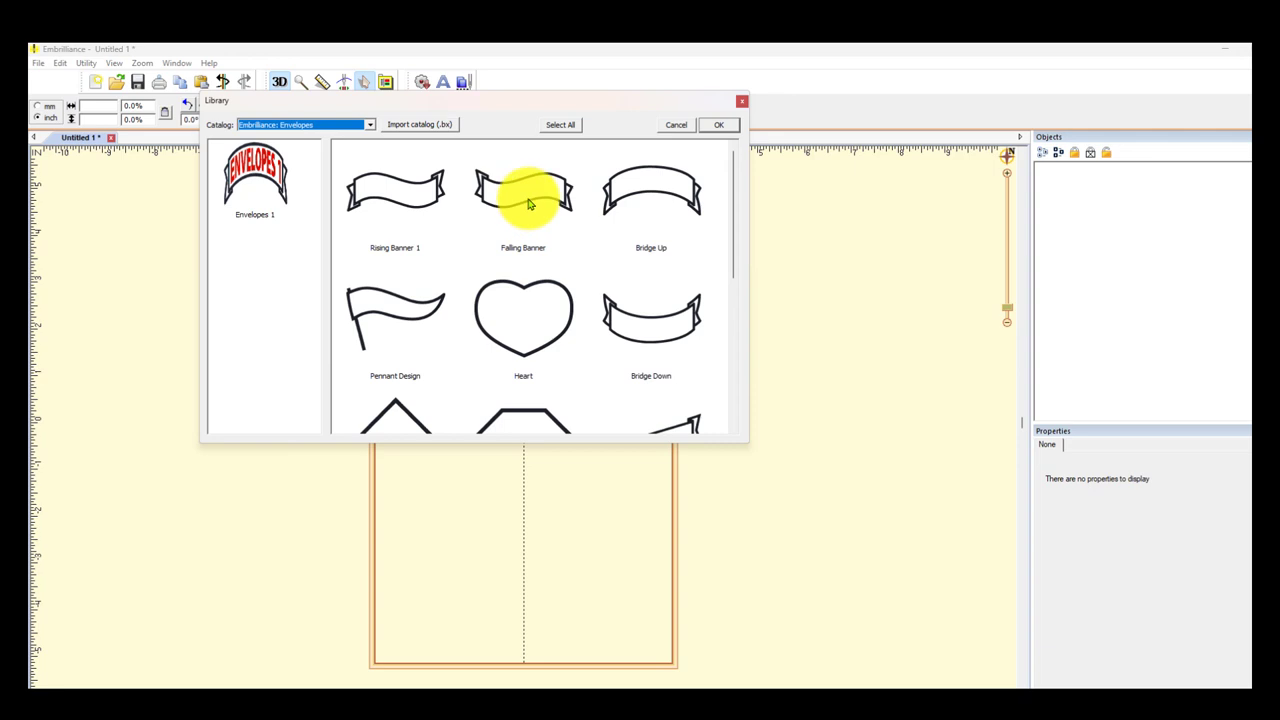
Place the Falling Banner envelope shape from the Envelopes catalog onto the design page.
click(718, 124)
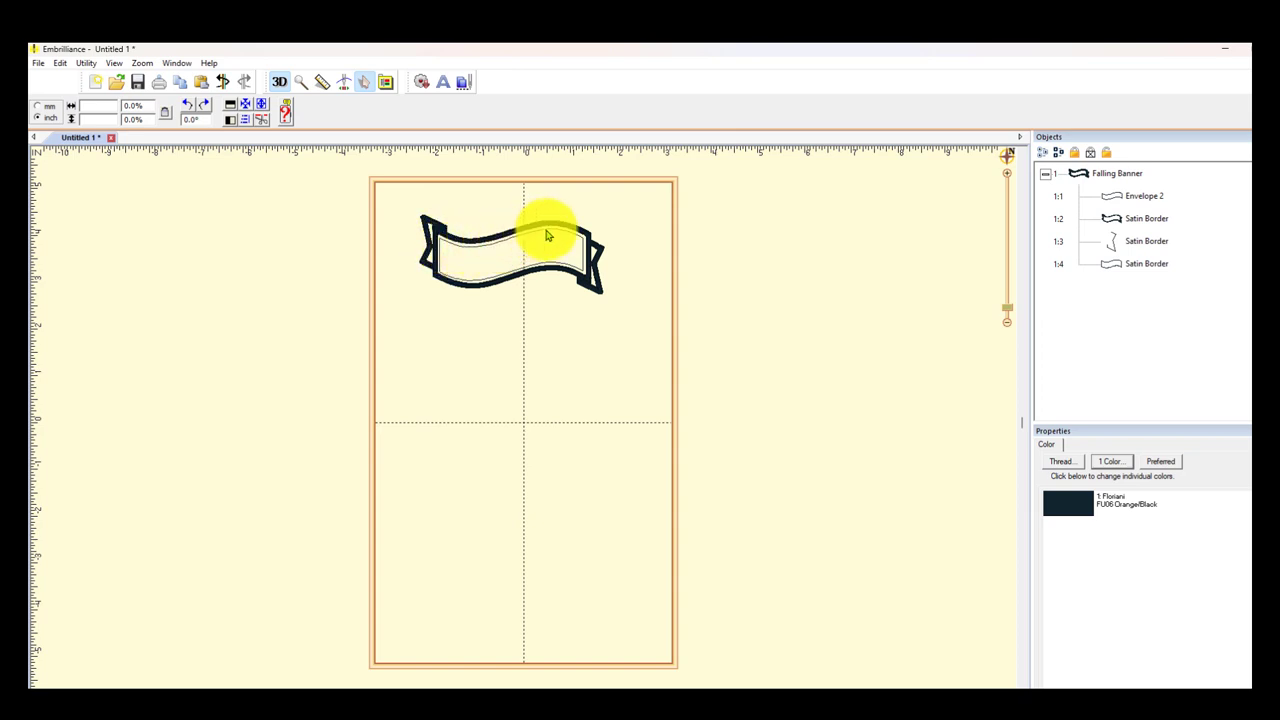
mouse_move(462, 288)
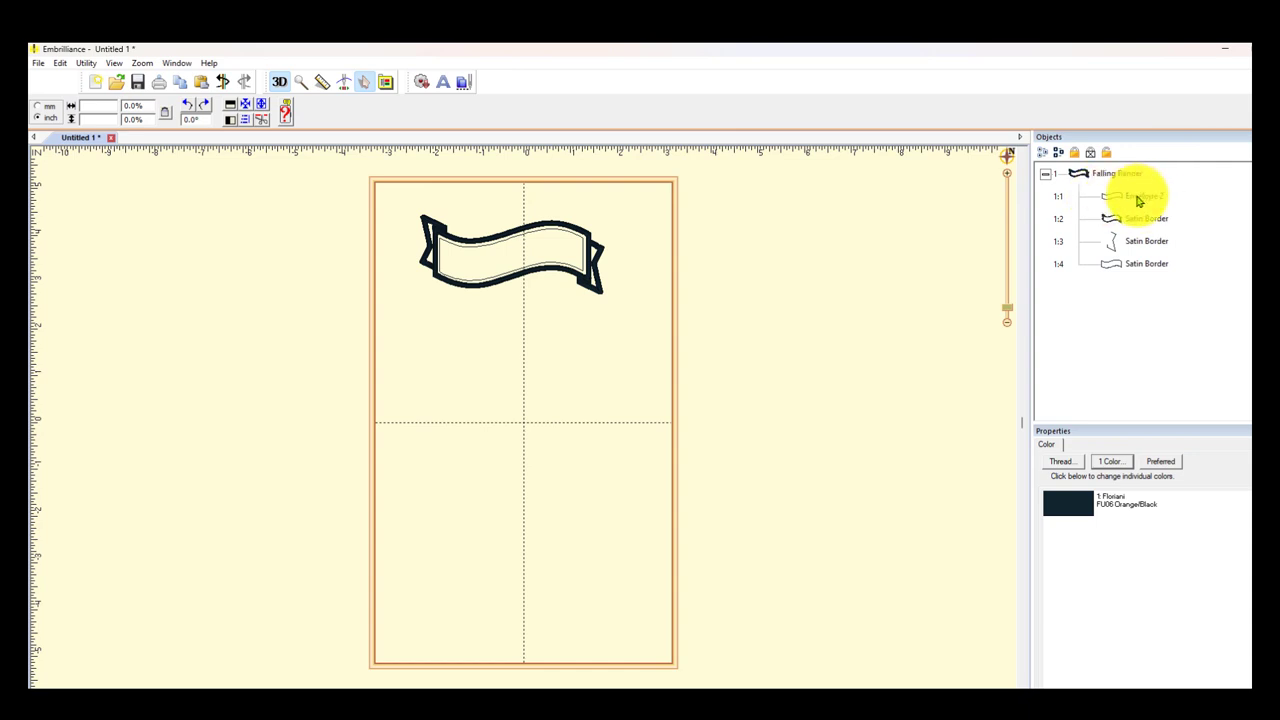
Give the banner's Envelope 2 line a pink Isacord thread colour.
click(1140, 196)
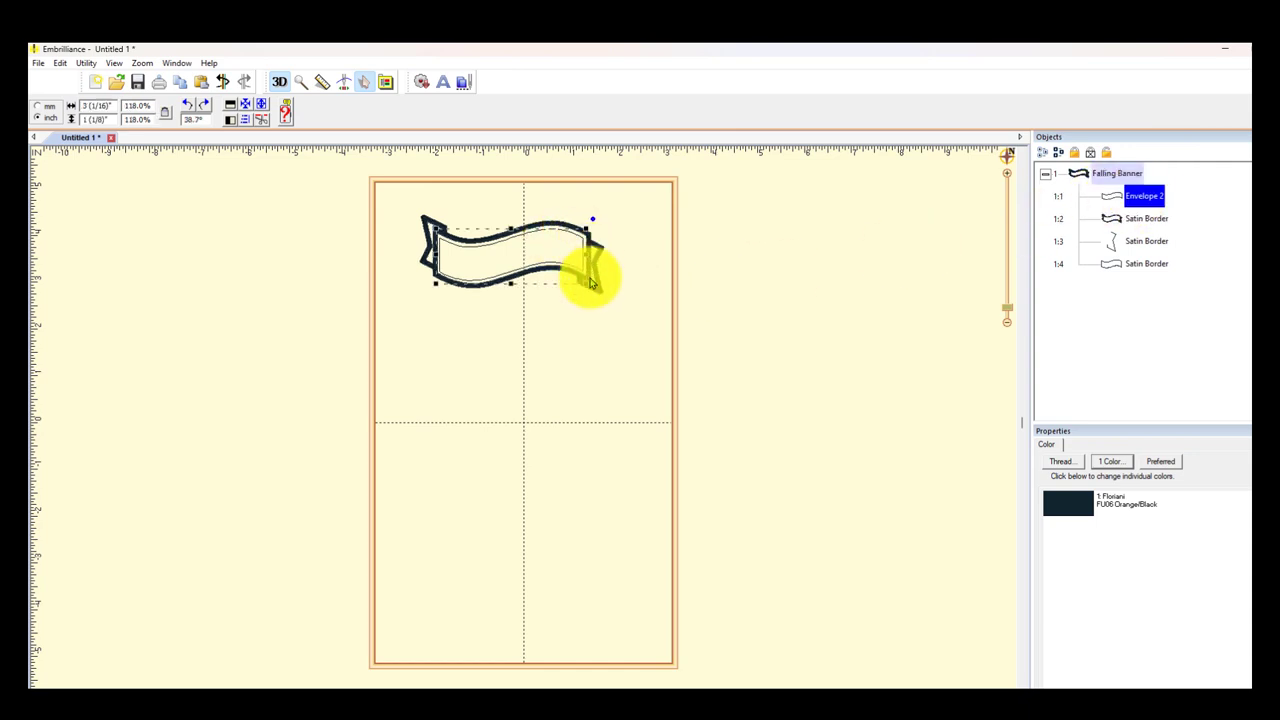
click(1060, 460)
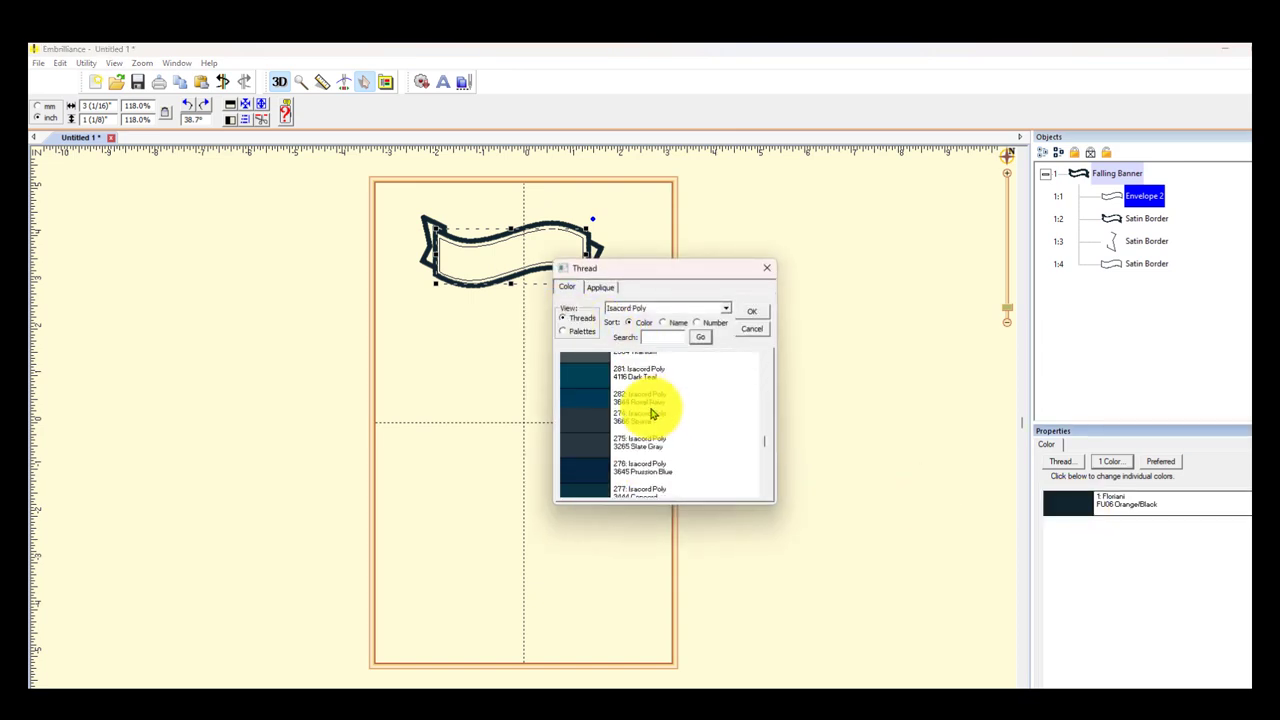
scroll(down, 3)
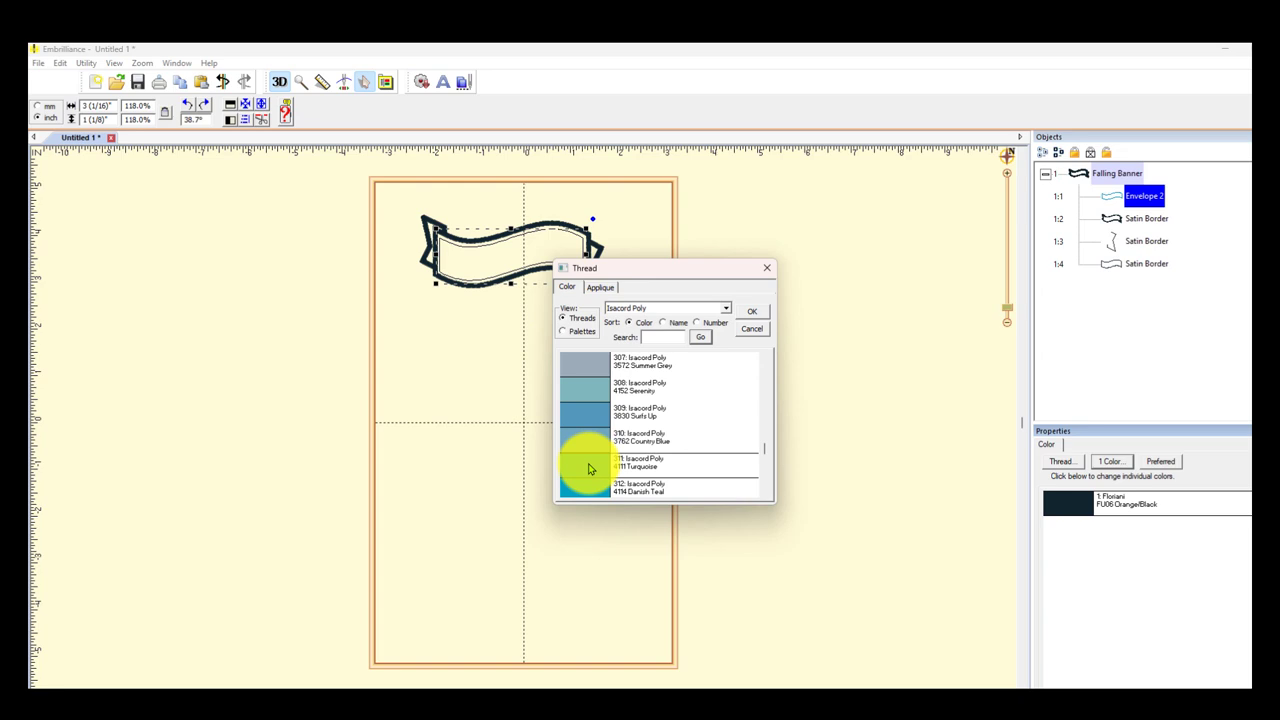
scroll(down, 3)
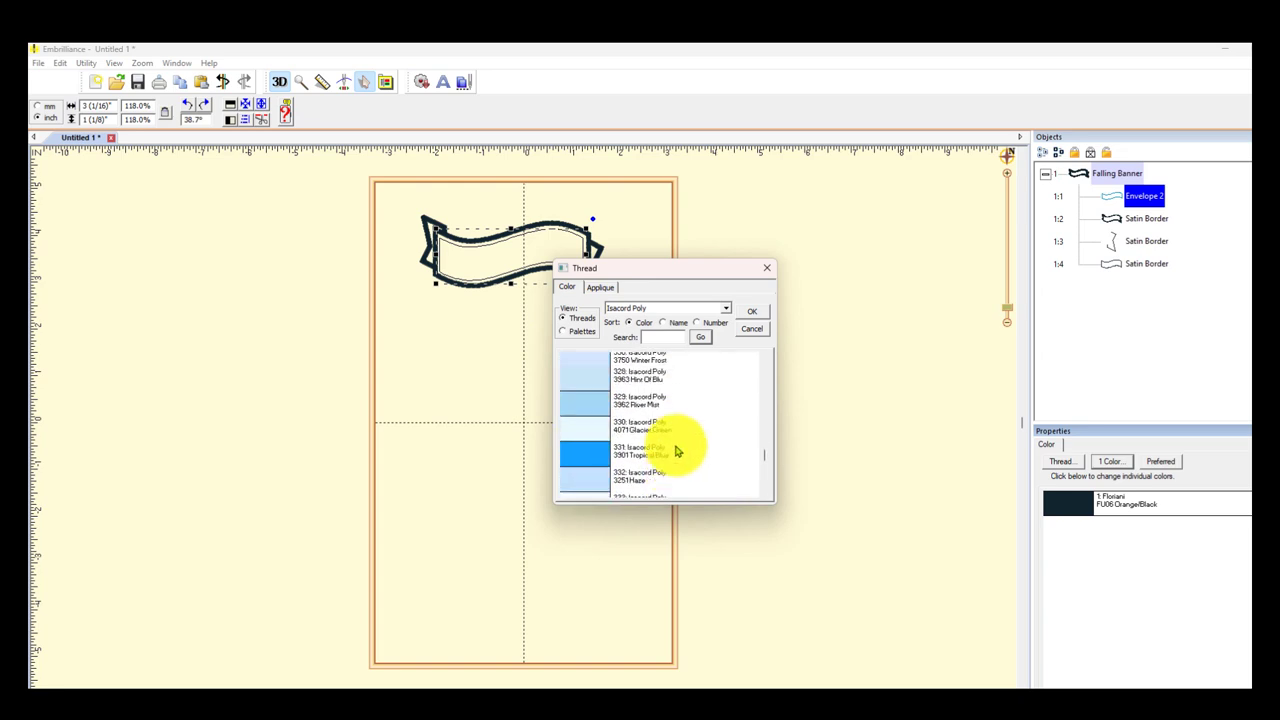
scroll(down, 3)
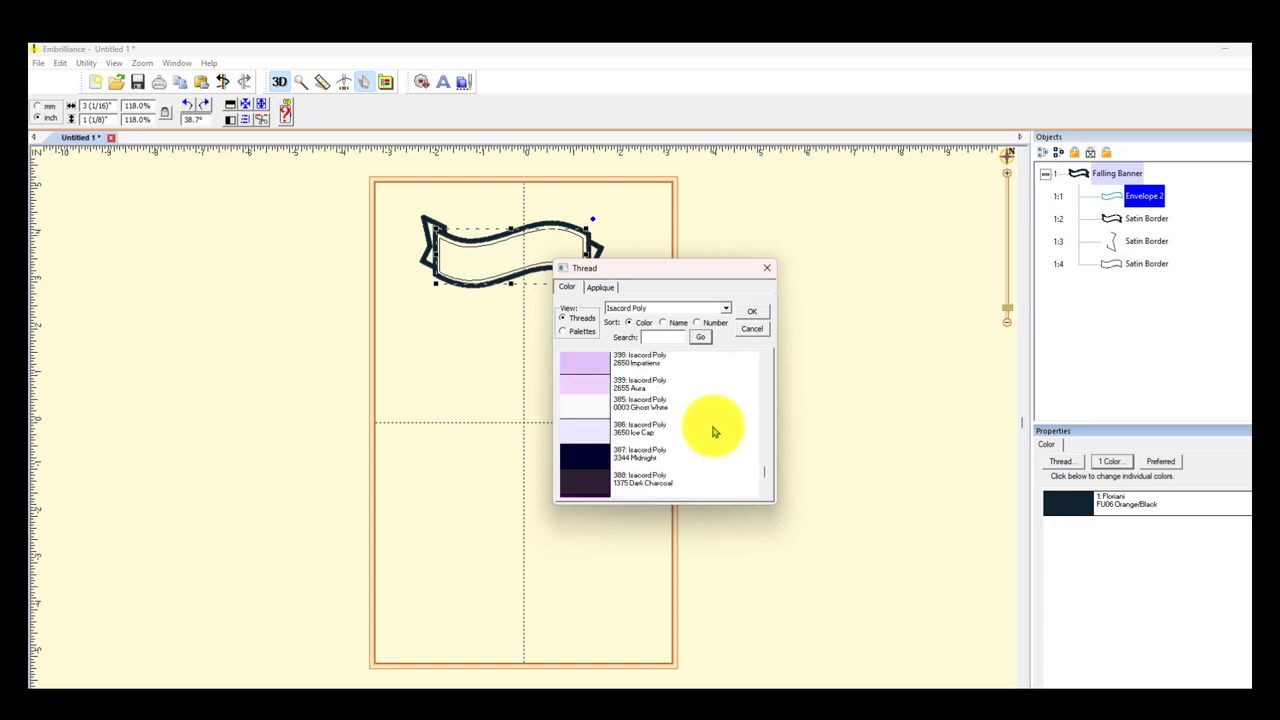
scroll(up, 3)
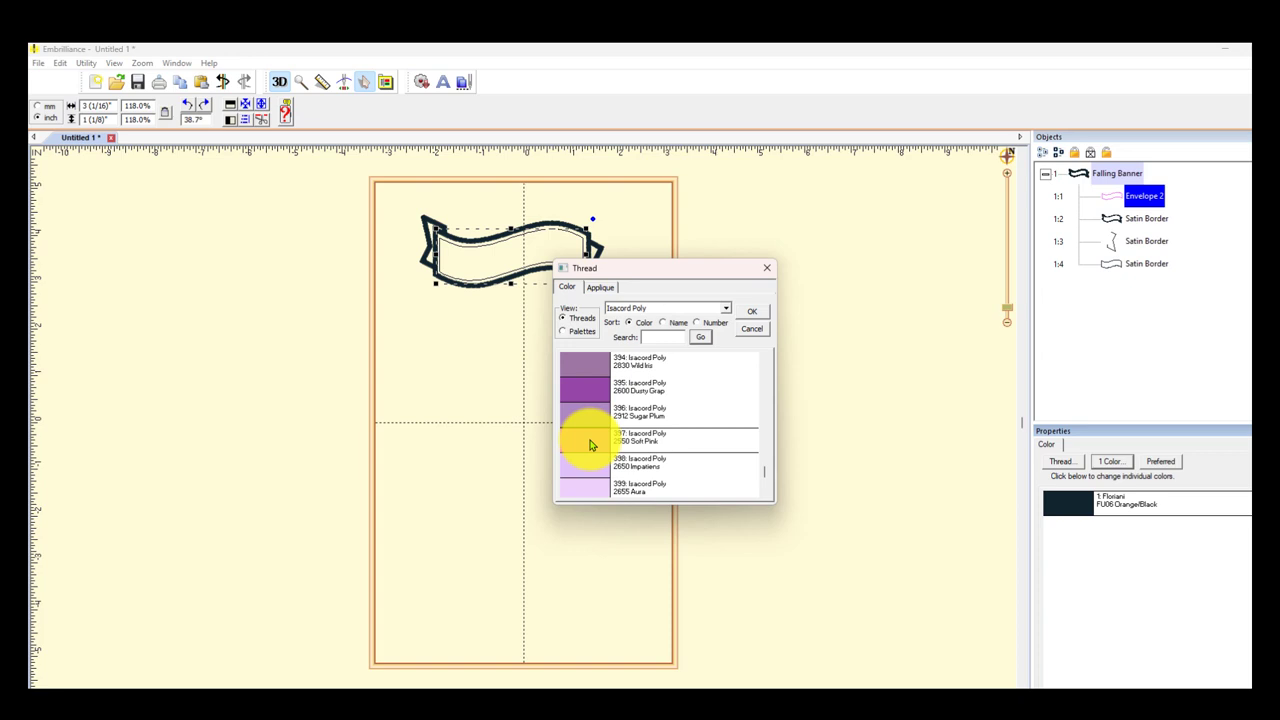
click(752, 312)
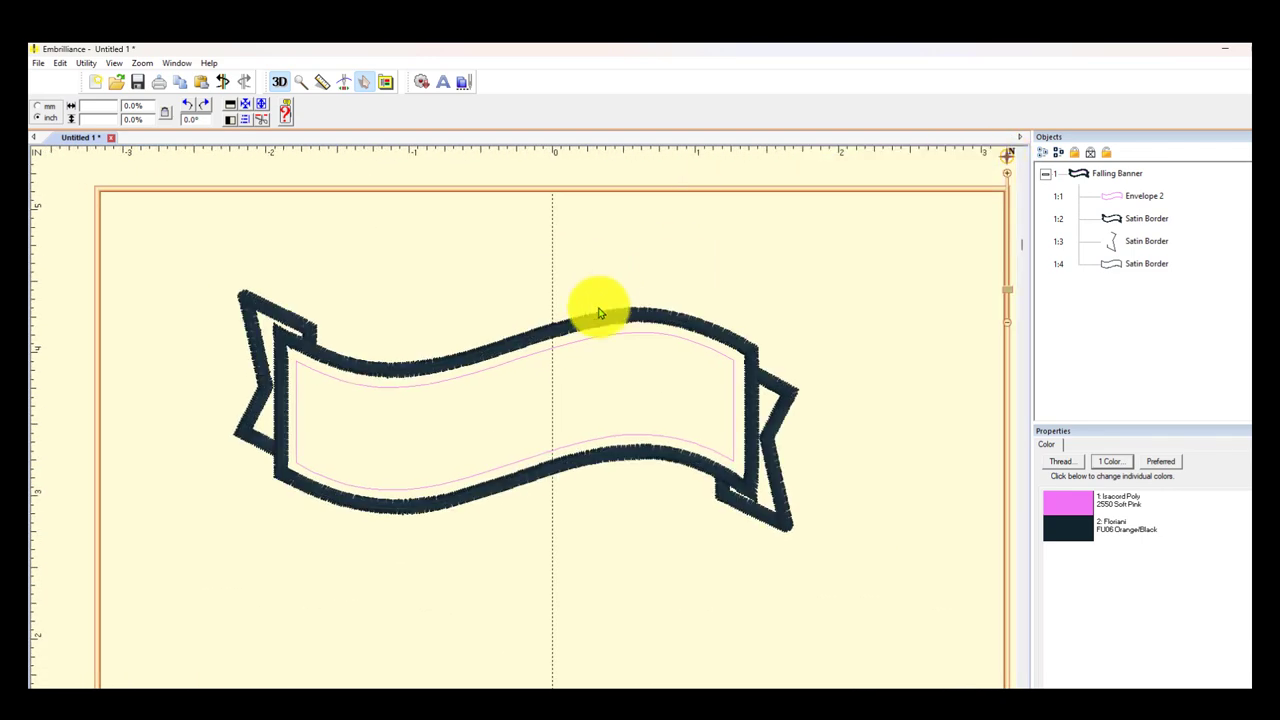
mouse_move(978, 288)
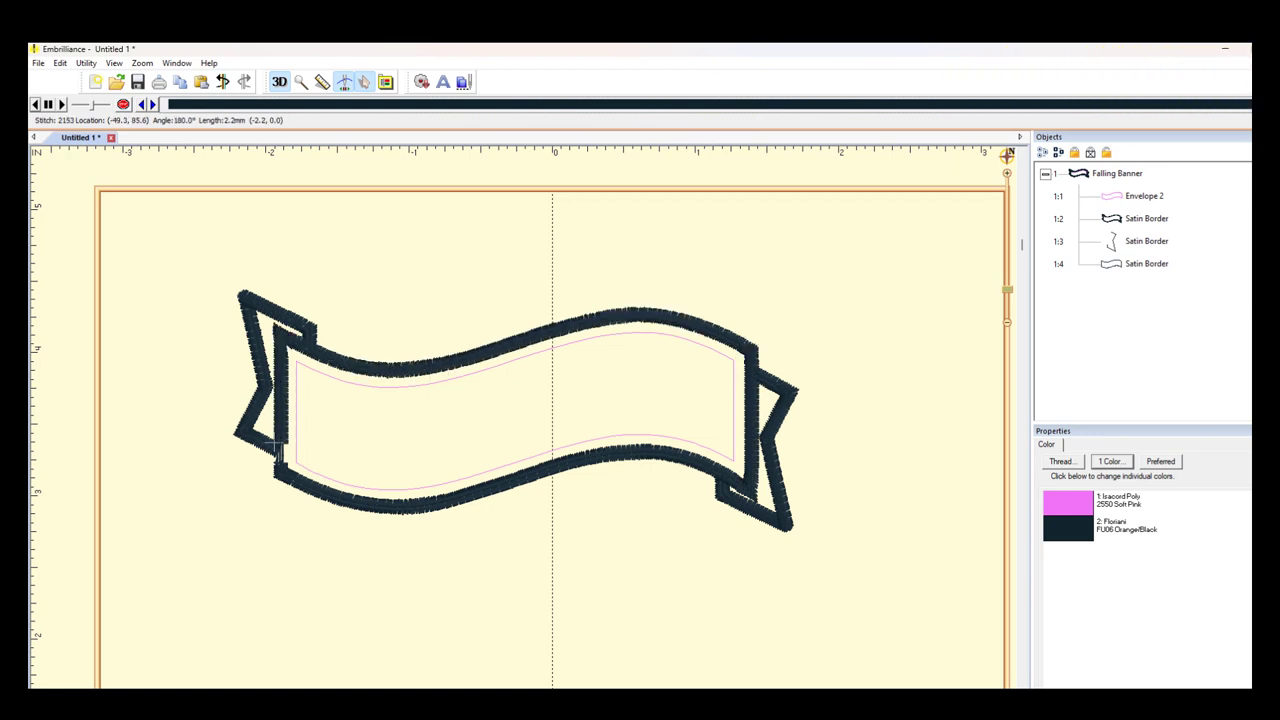
click(170, 104)
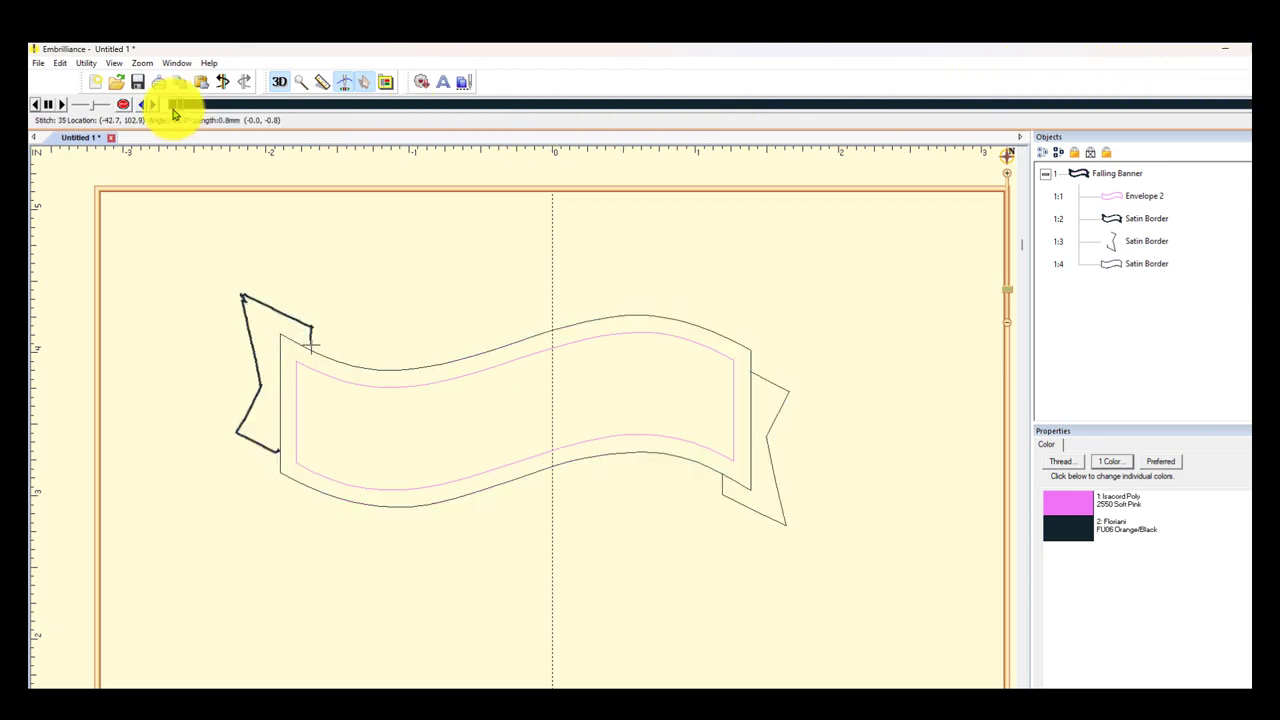
click(150, 104)
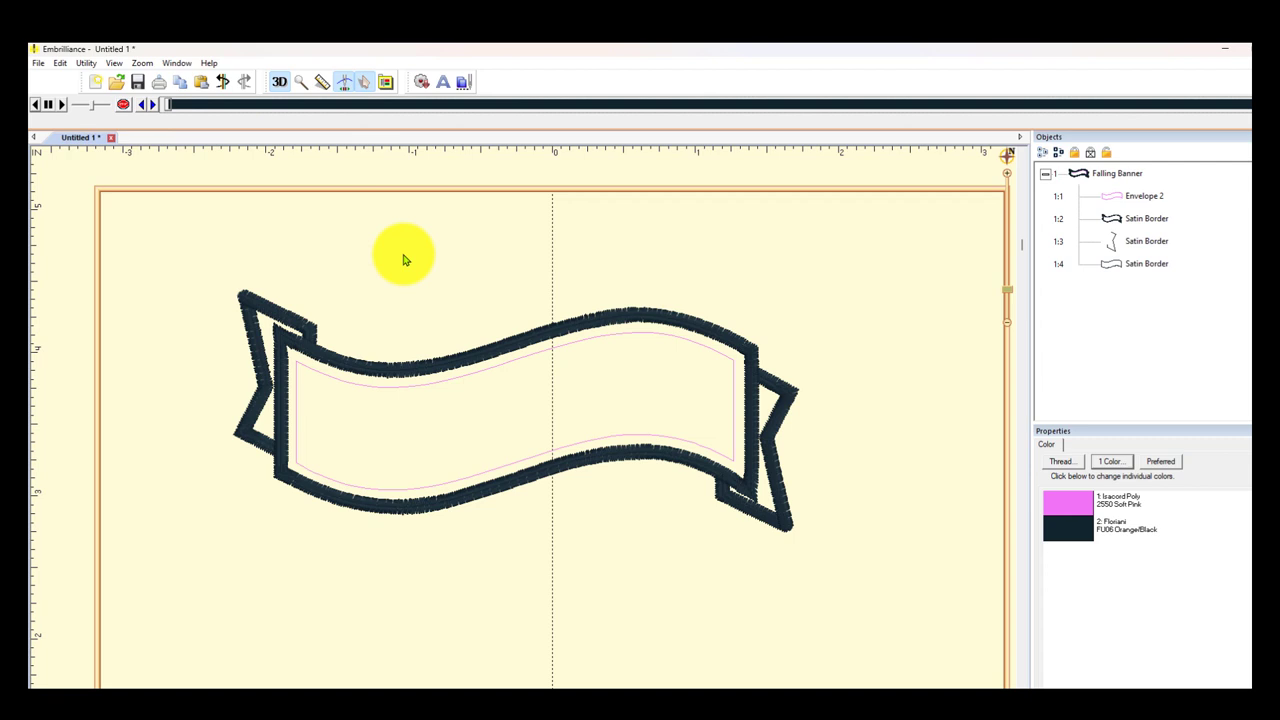
mouse_move(344, 82)
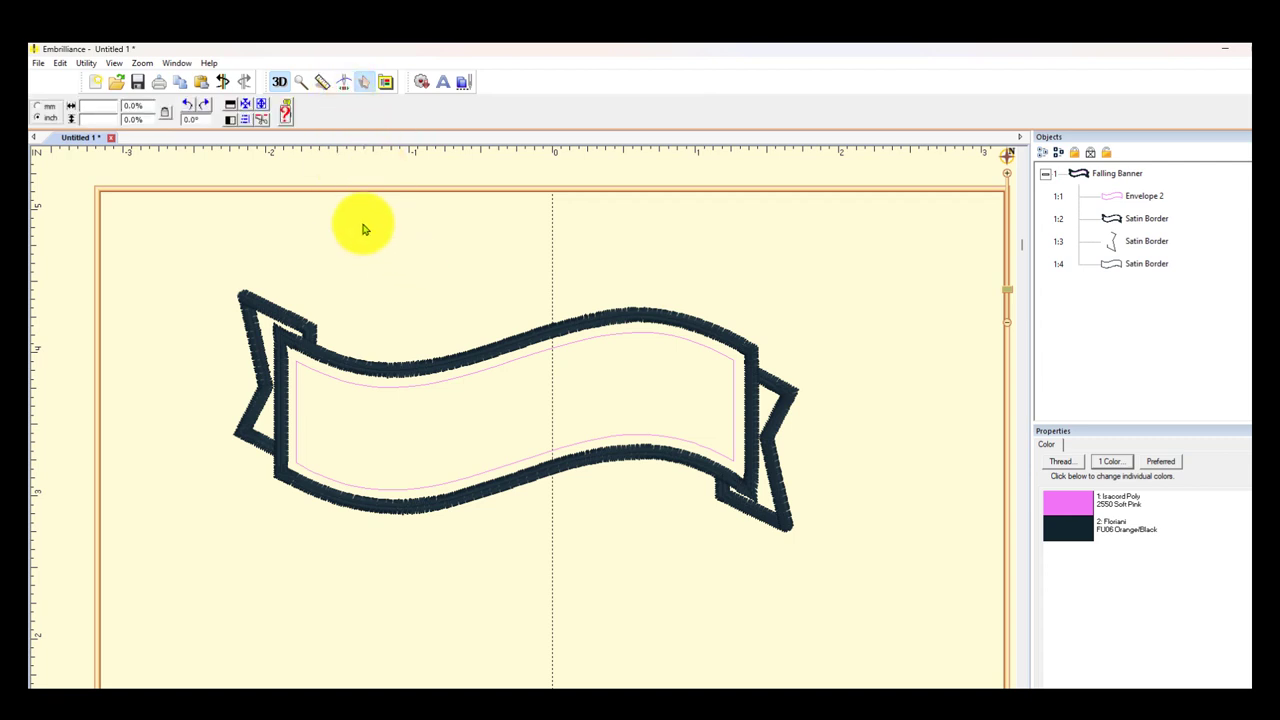
mouse_move(476, 112)
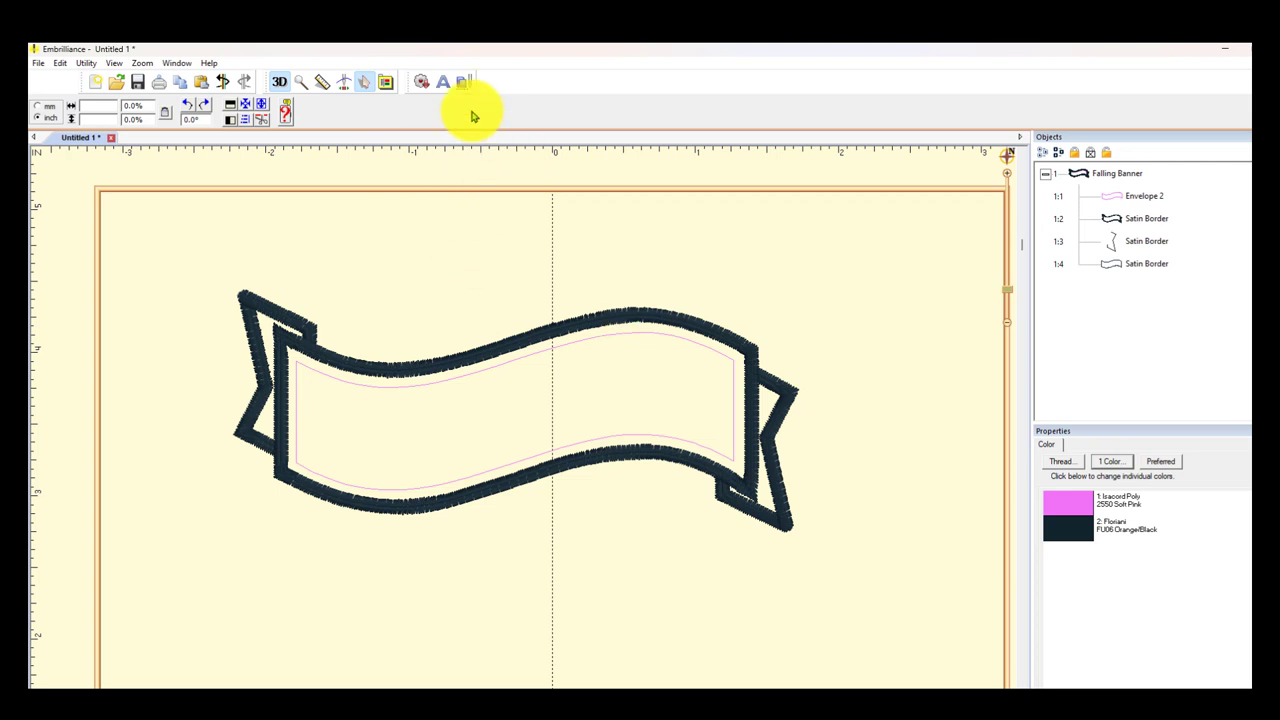
mouse_move(442, 82)
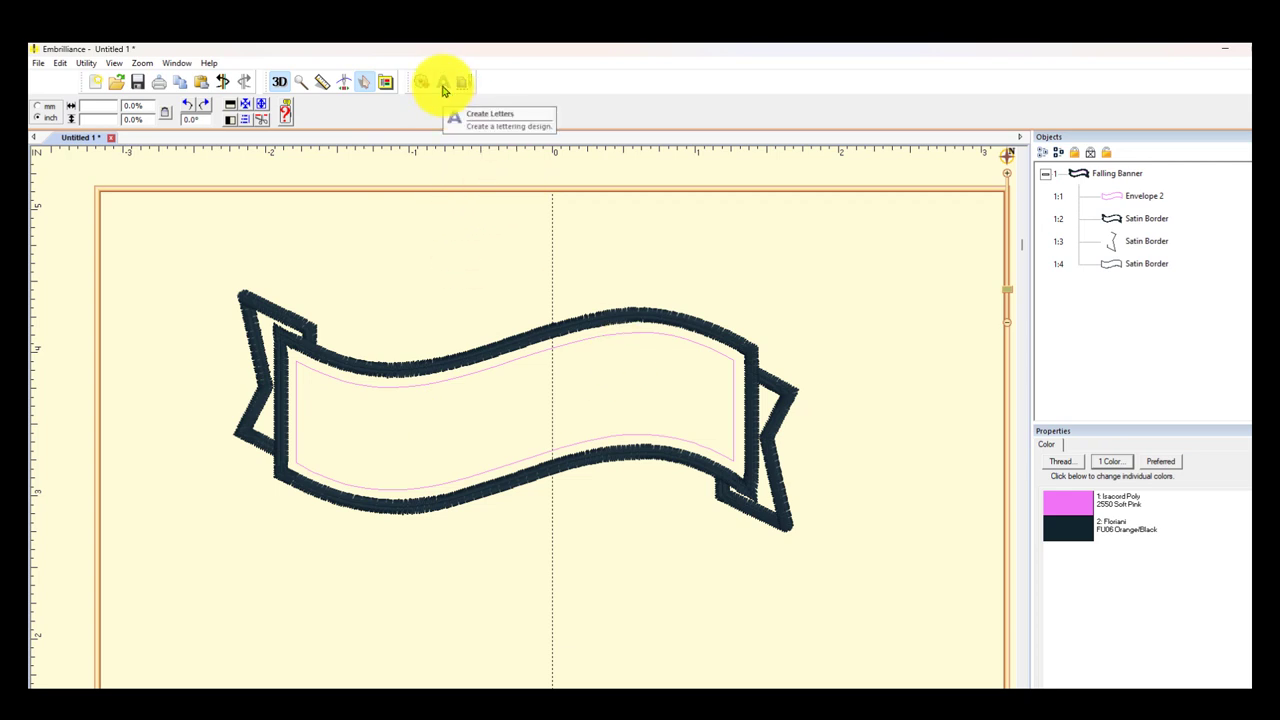
Create PATTYANNE lettering, shrink it to suit the banner and move it into the banner's middle.
click(442, 82)
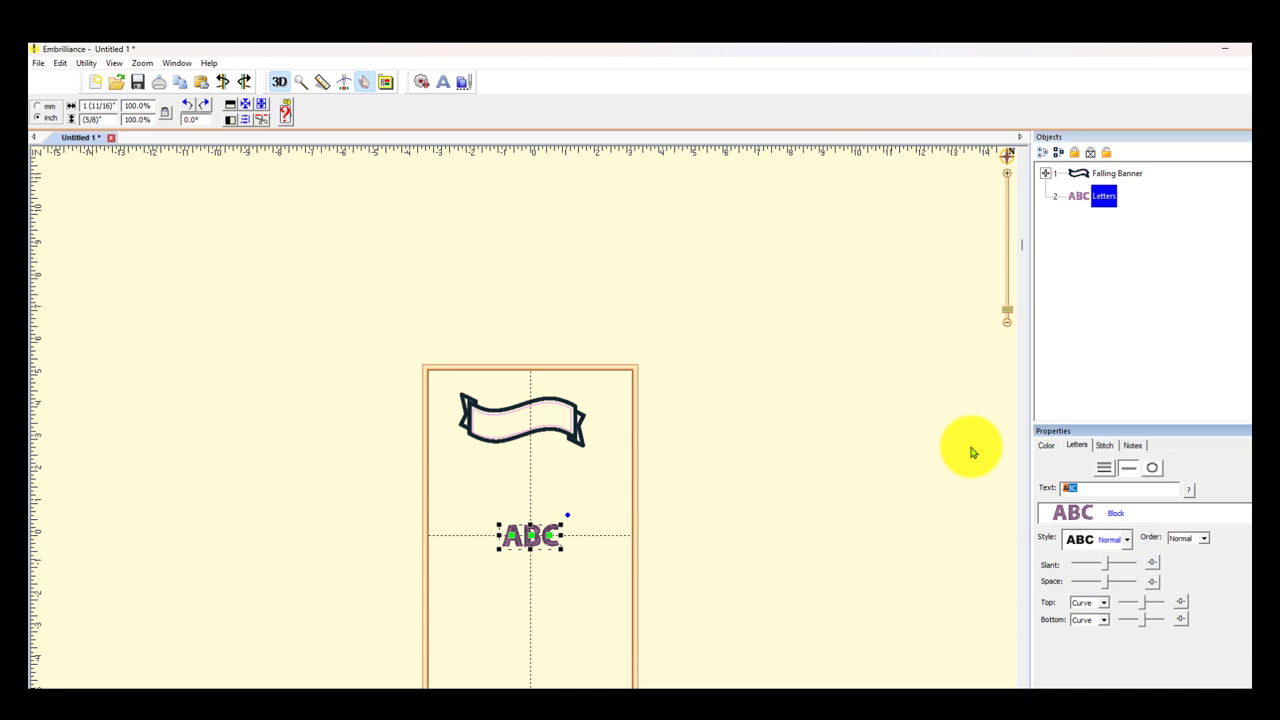
text(PATTYANNE)
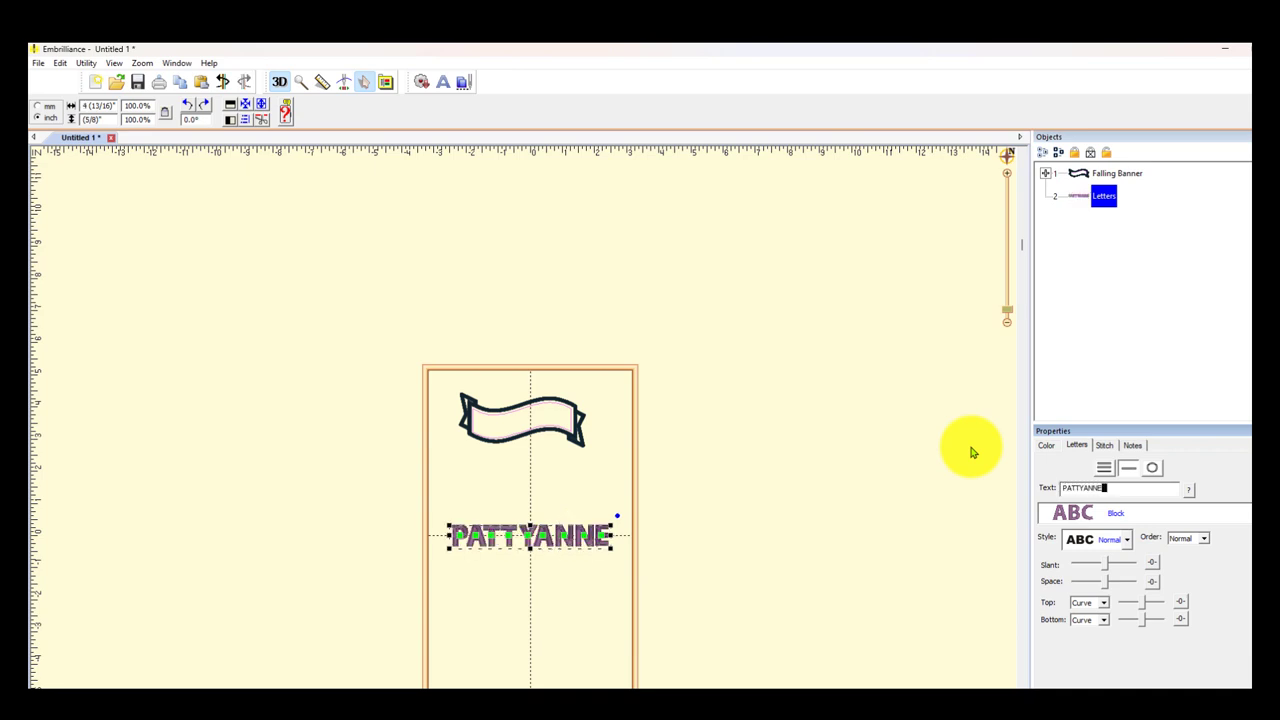
mouse_move(548, 548)
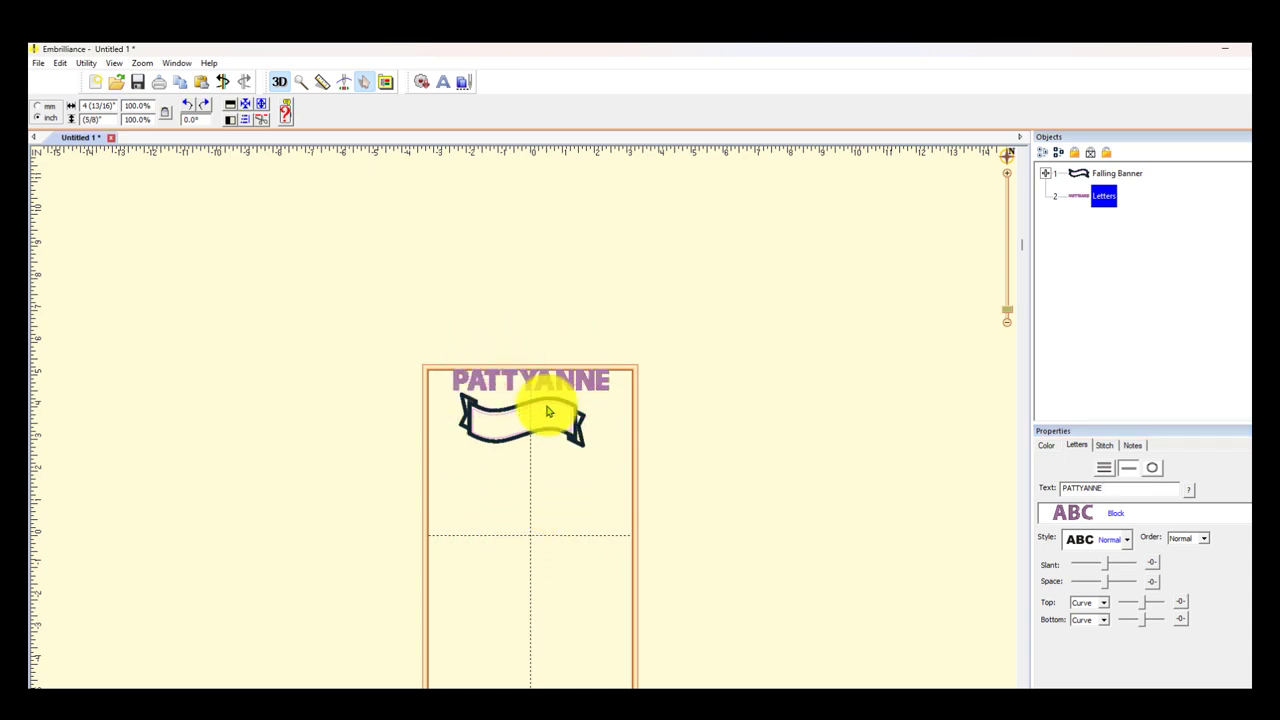
drag(530, 382, 696, 428)
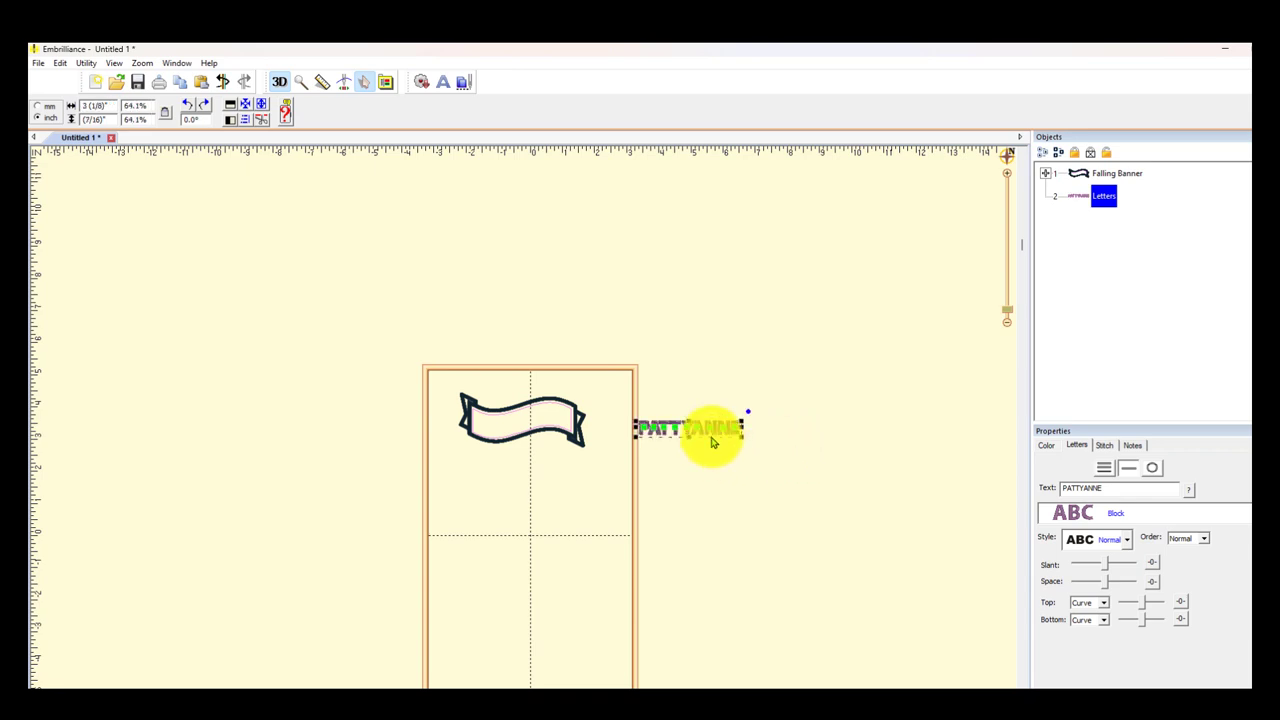
drag(690, 428, 530, 414)
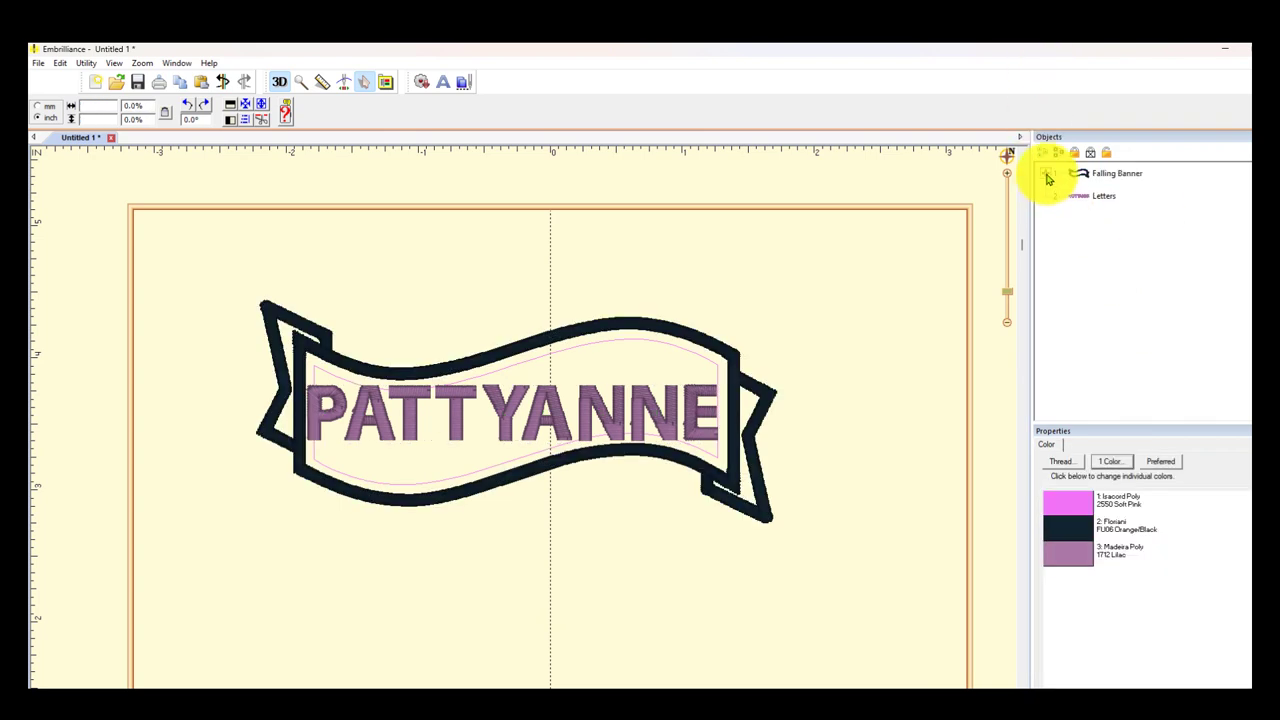
Expand the Falling Banner group in Objects and select the PATTYANNE Letters object.
click(1046, 172)
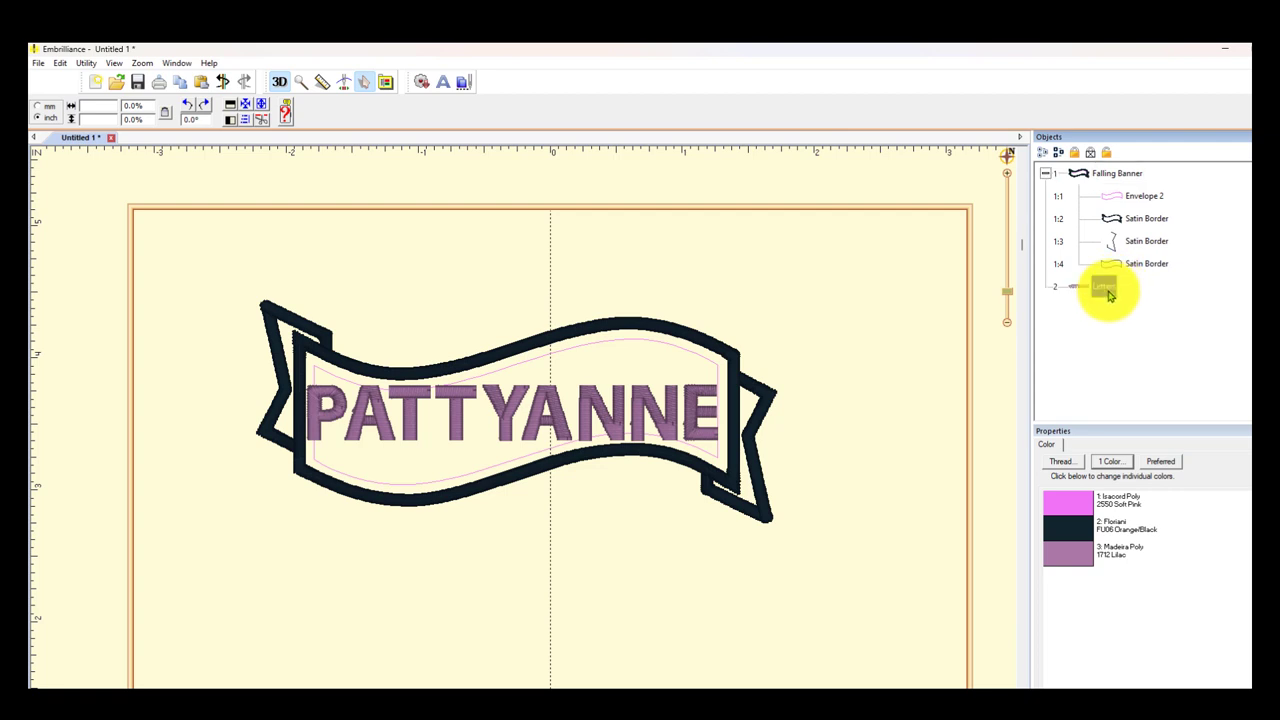
click(1104, 286)
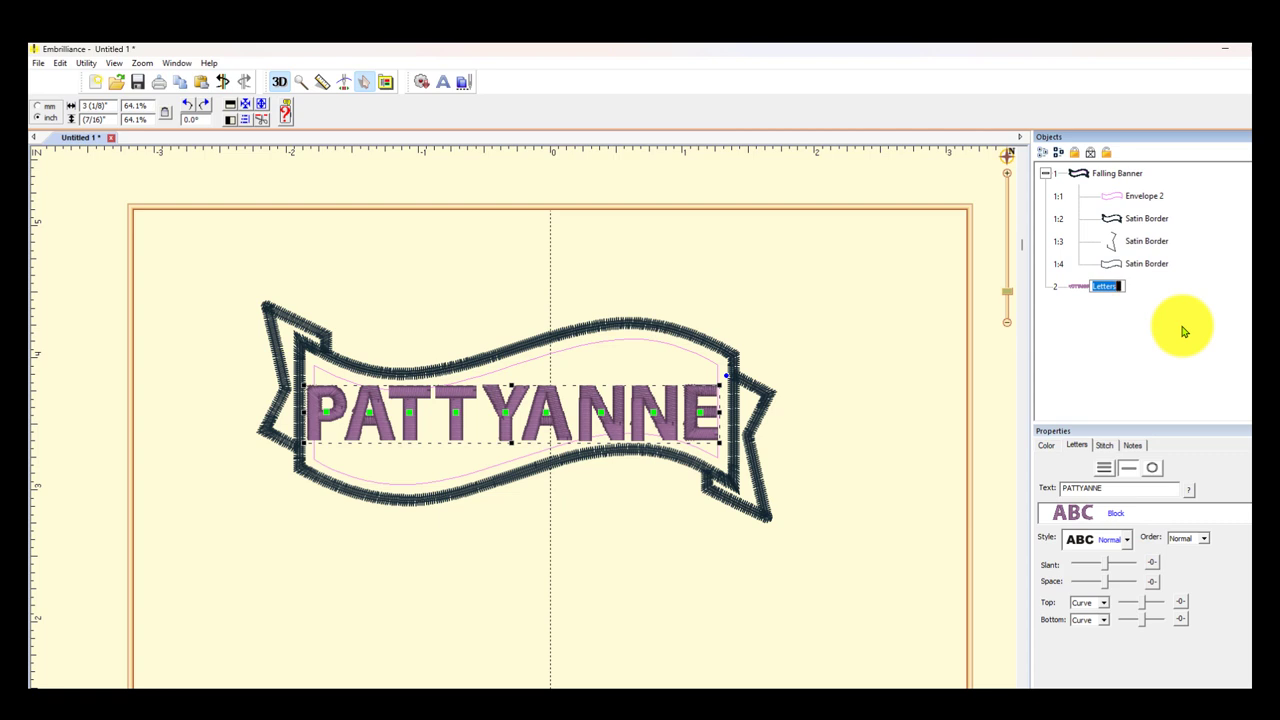
mouse_move(1148, 196)
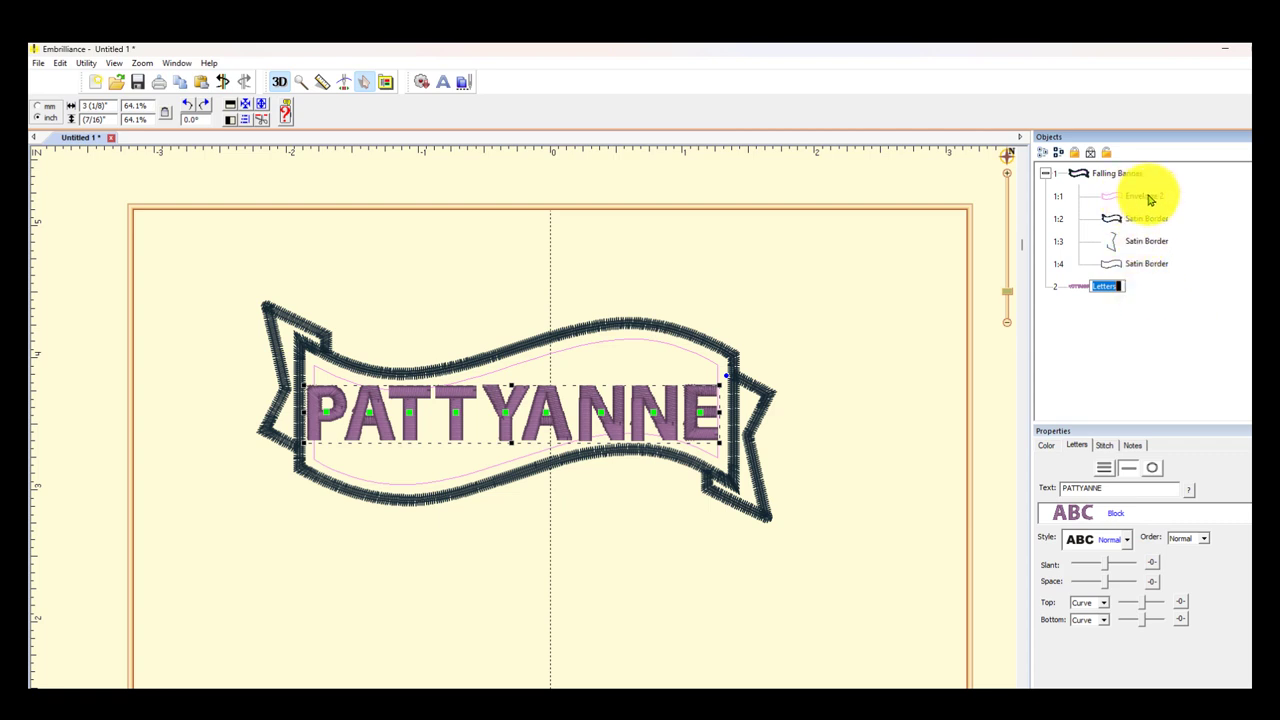
mouse_move(1132, 204)
text(LETTERS2)
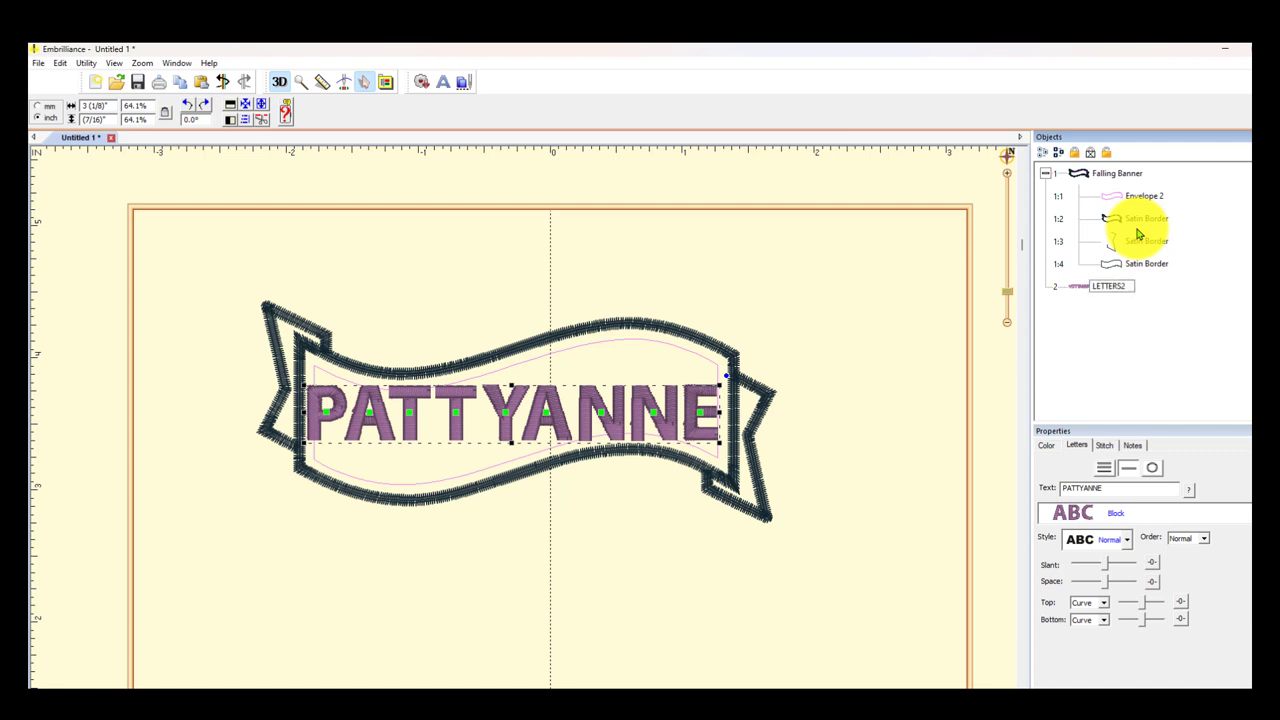
click(1108, 286)
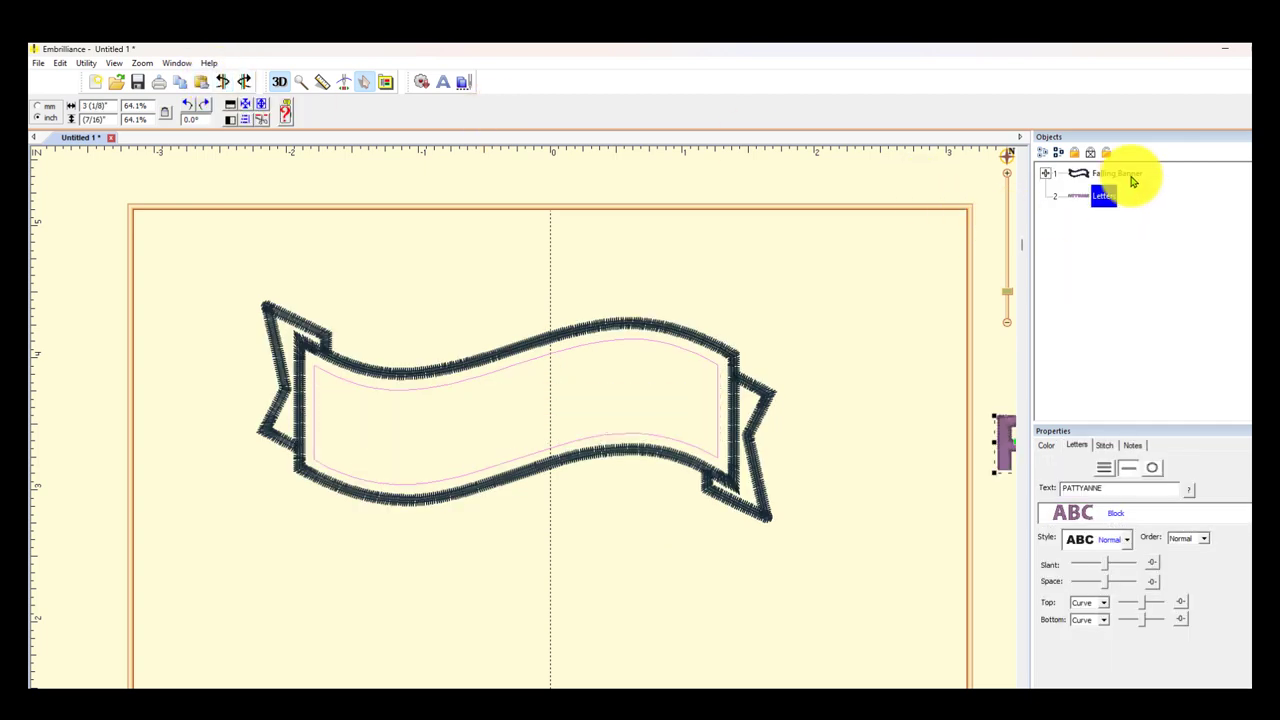
Rename the banner's envelope shape and bring the PATTYANNE lettering back onto the hoop above the banner.
click(1046, 172)
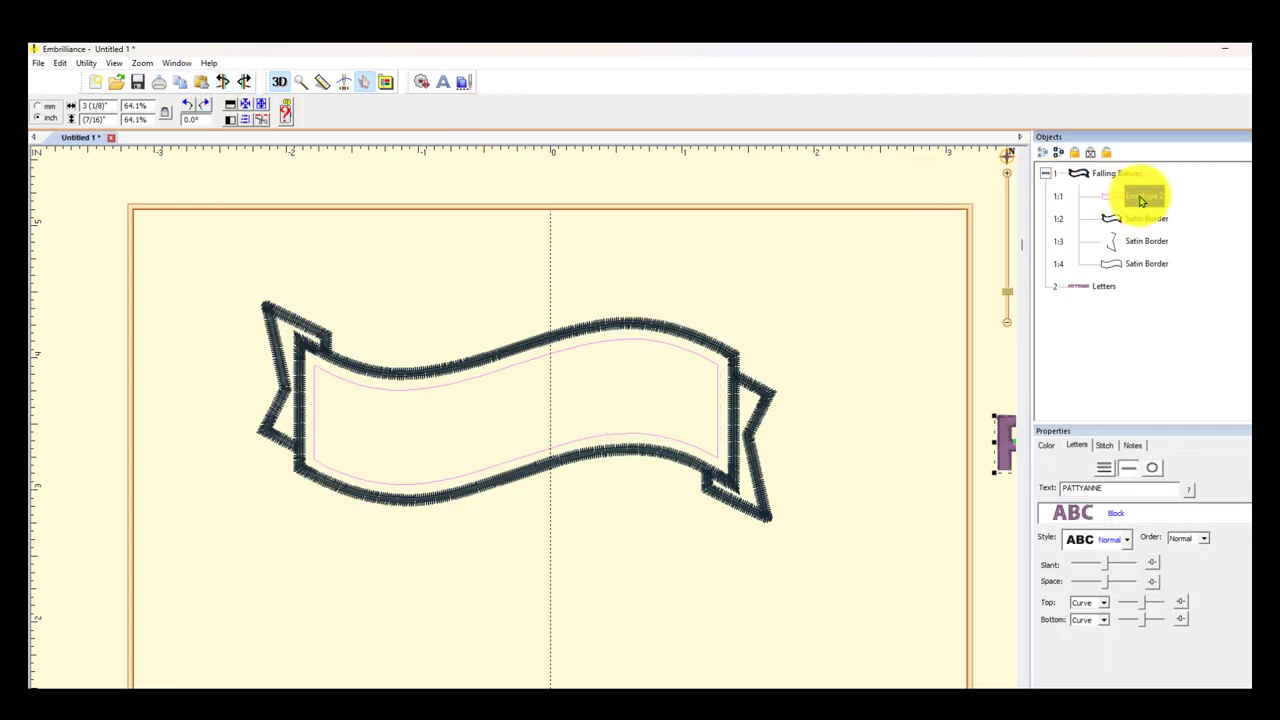
click(1140, 196)
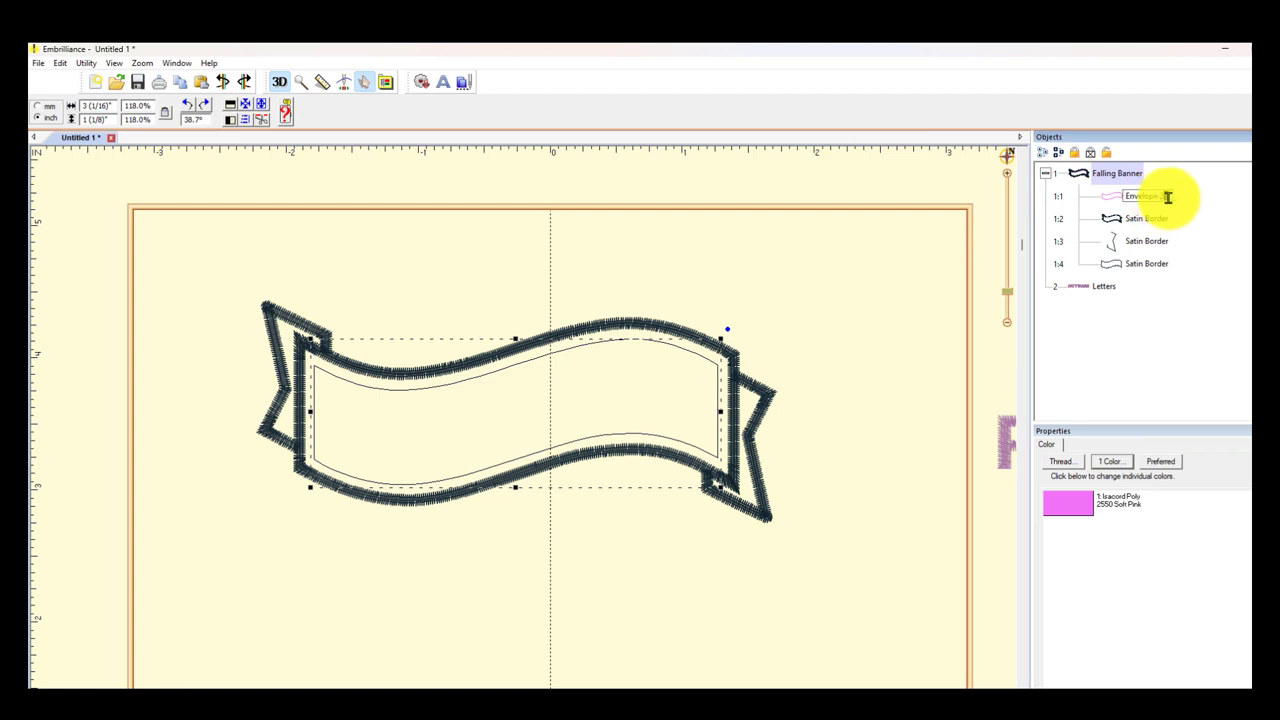
double_click(1142, 196)
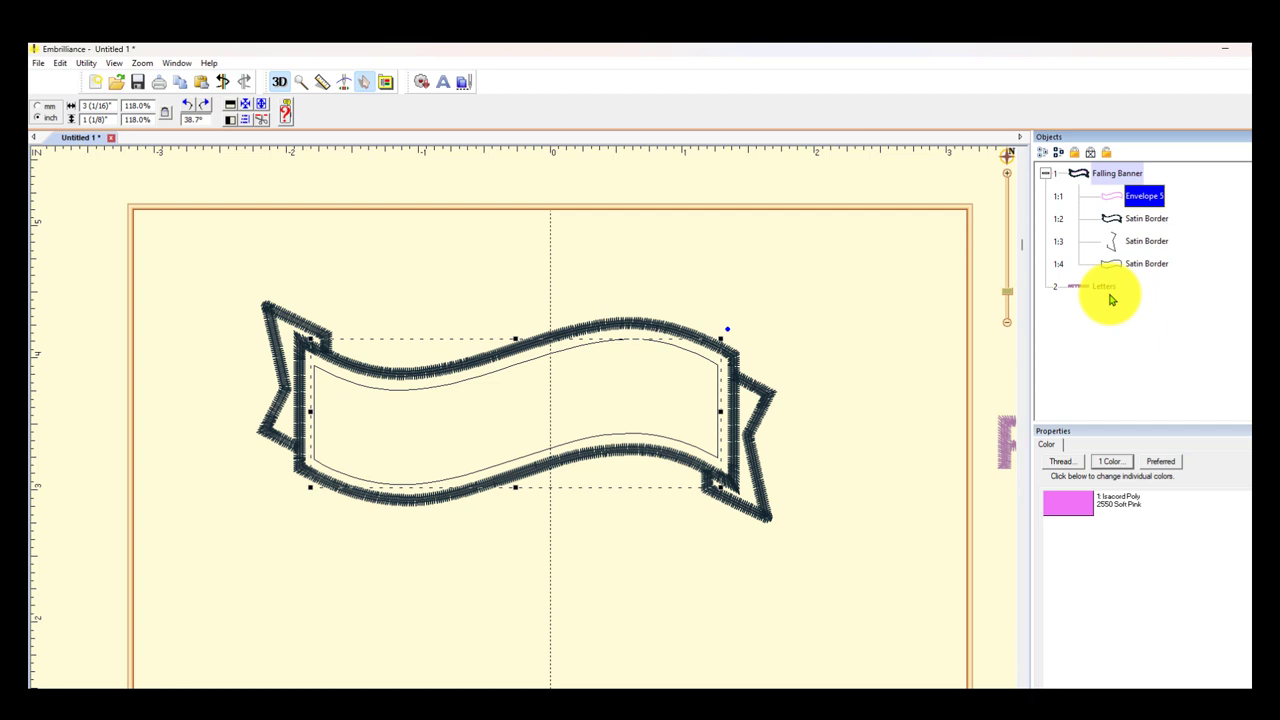
click(1096, 288)
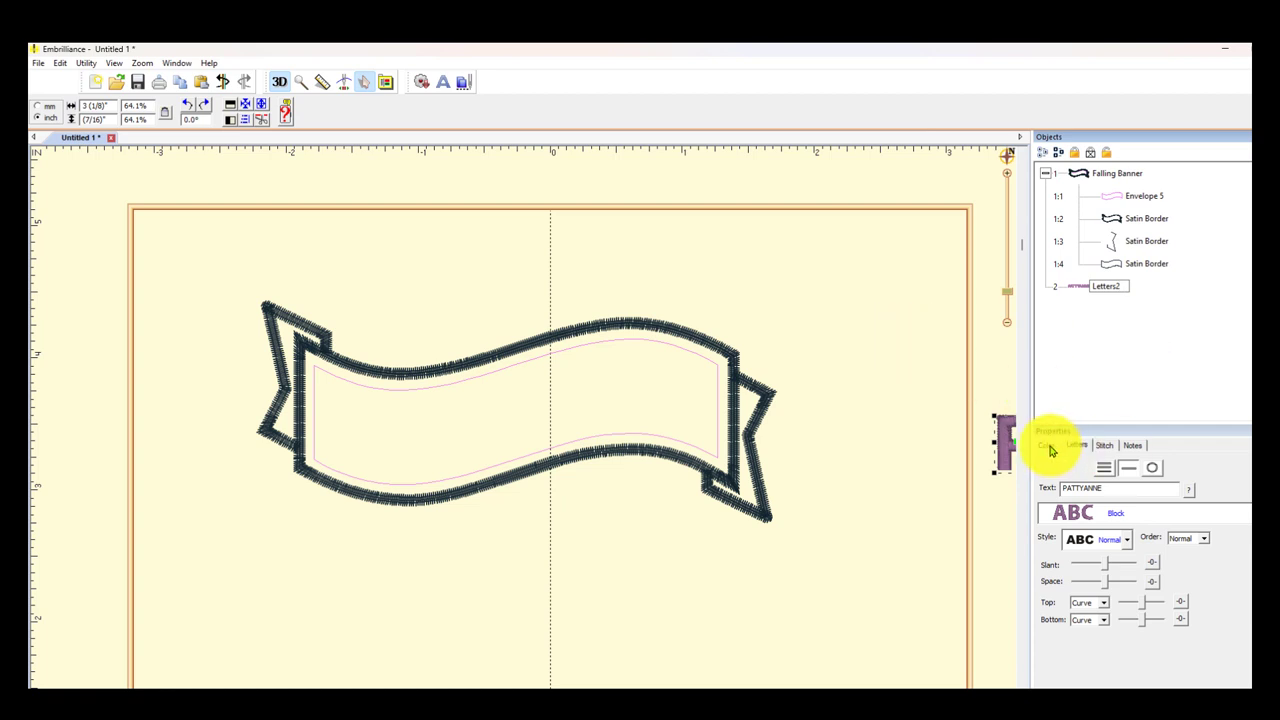
click(1106, 286)
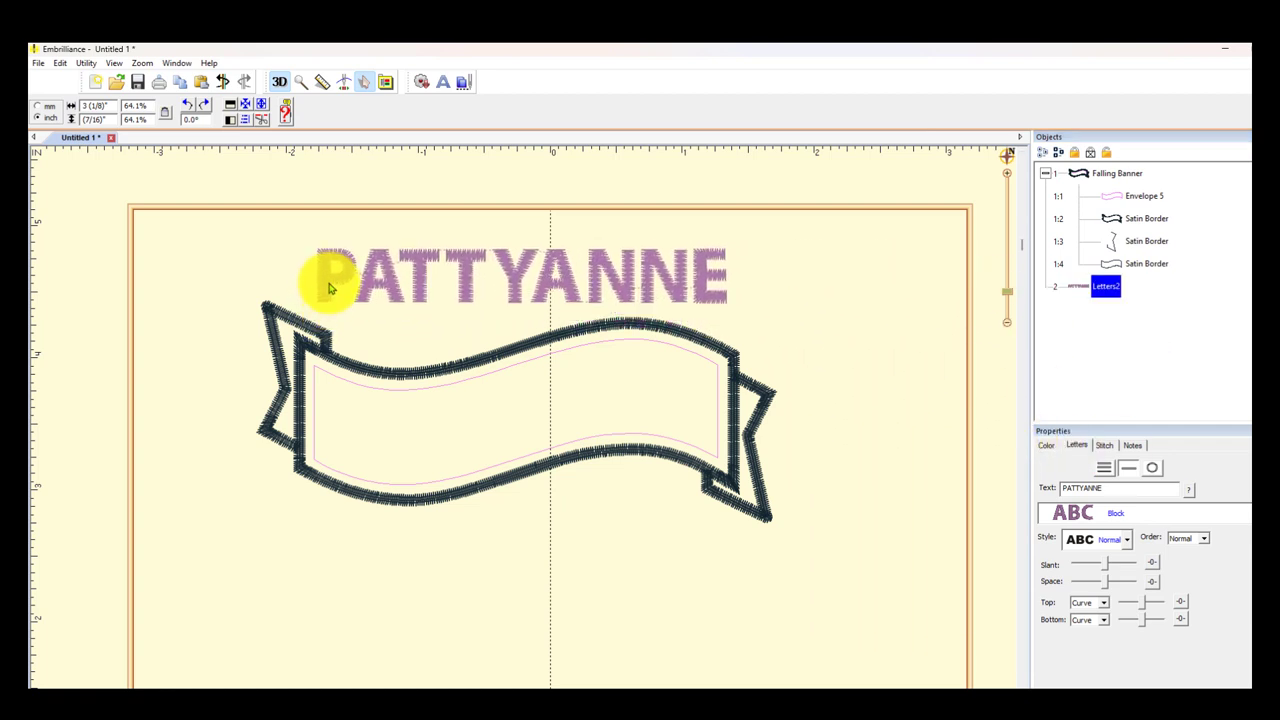
click(424, 280)
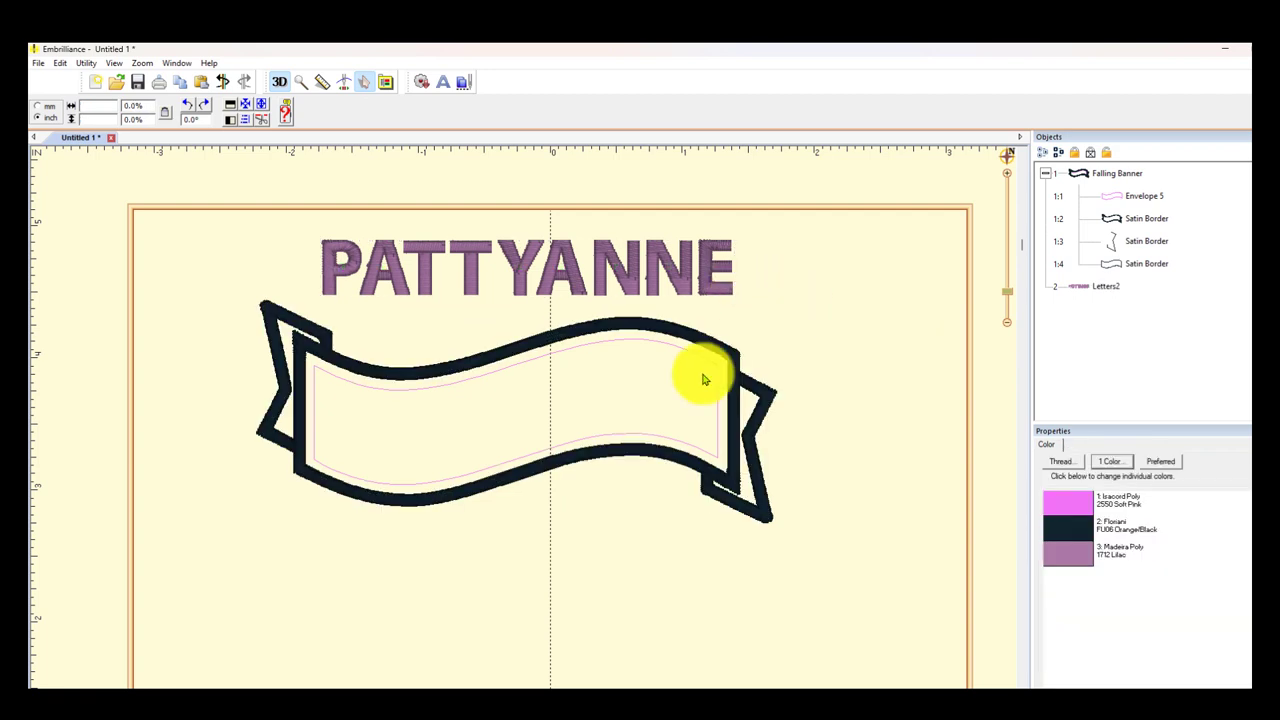
click(1104, 286)
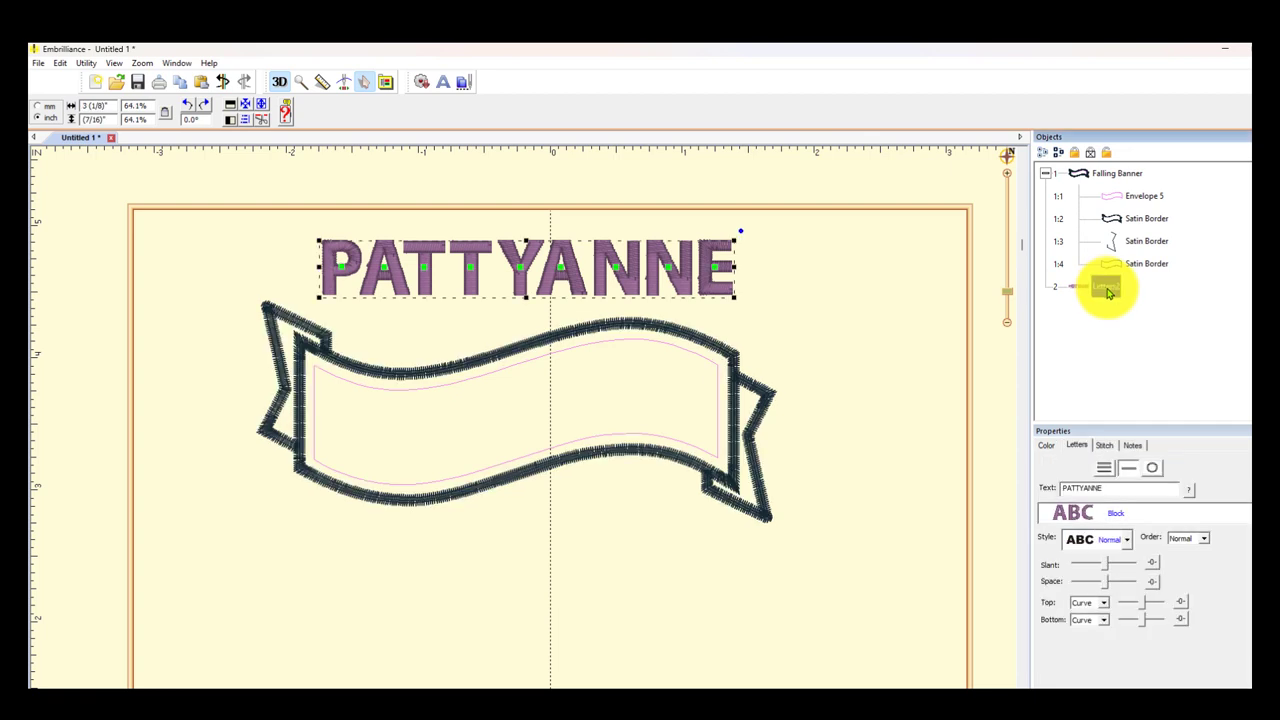
Attach the Letters object to the Falling Banner's Envelope so PATTYANNE curves with the banner.
double_click(1100, 288)
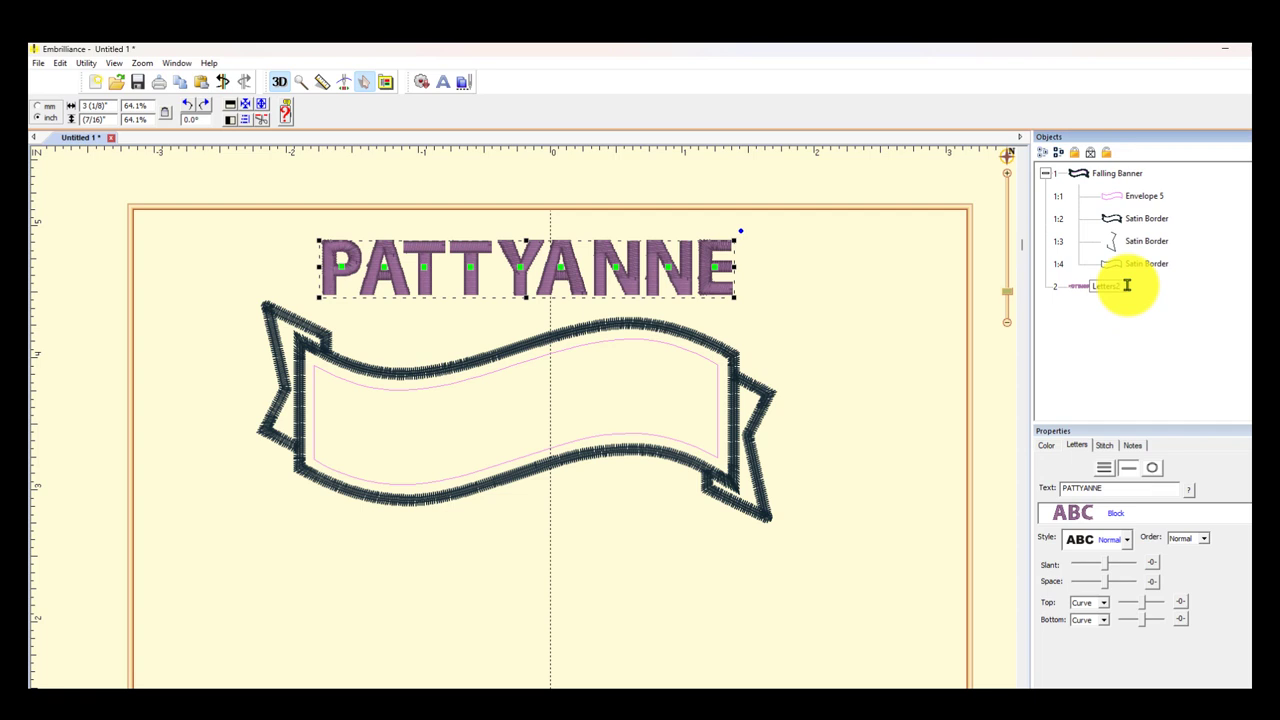
drag(528, 268, 516, 410)
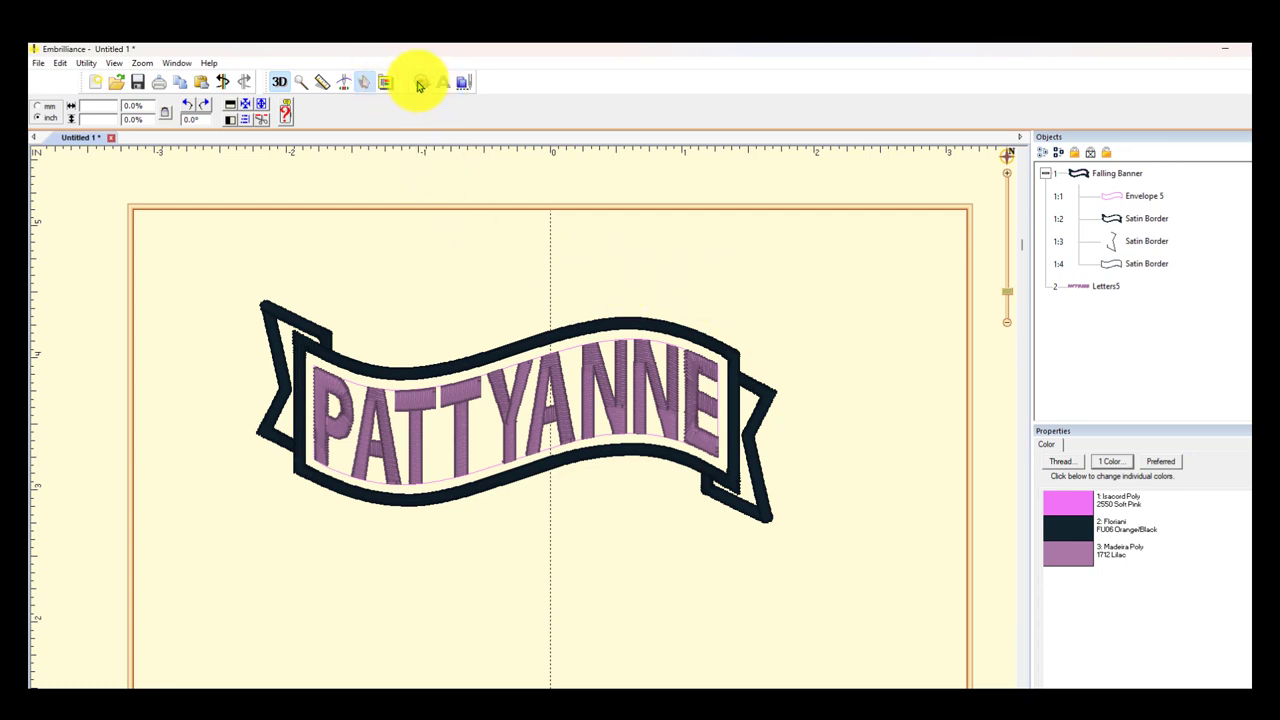
mouse_move(420, 82)
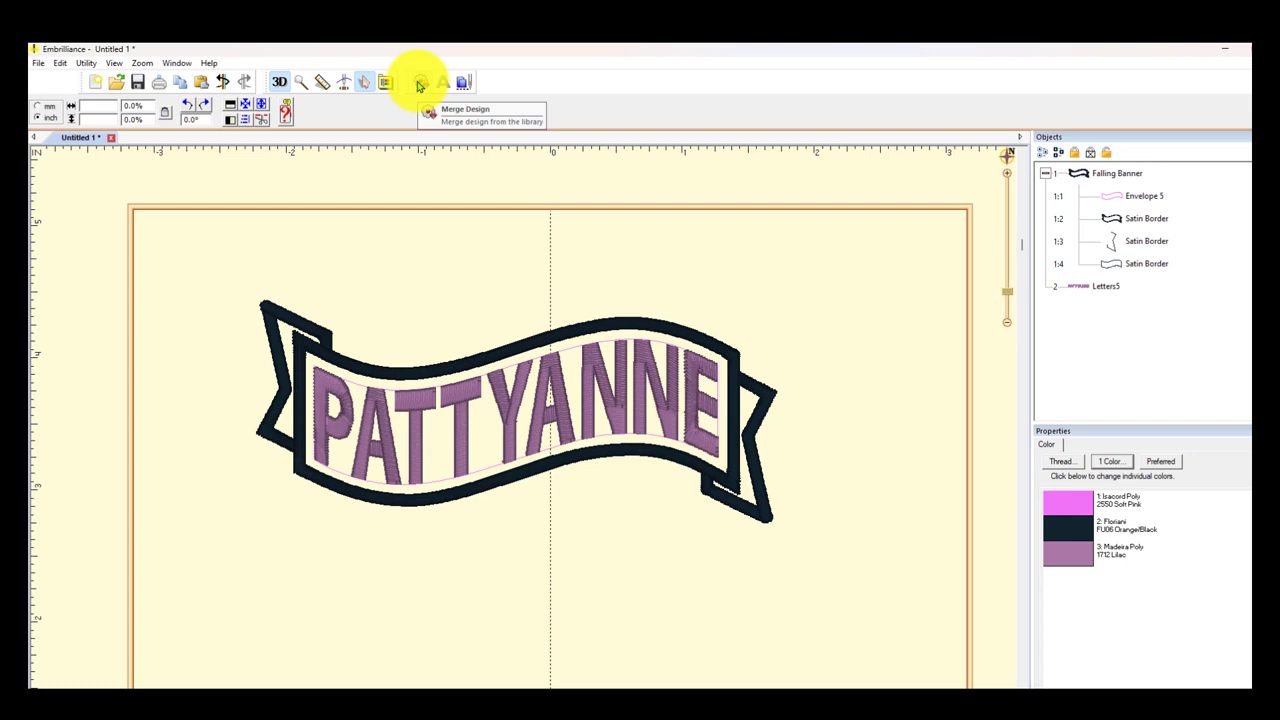